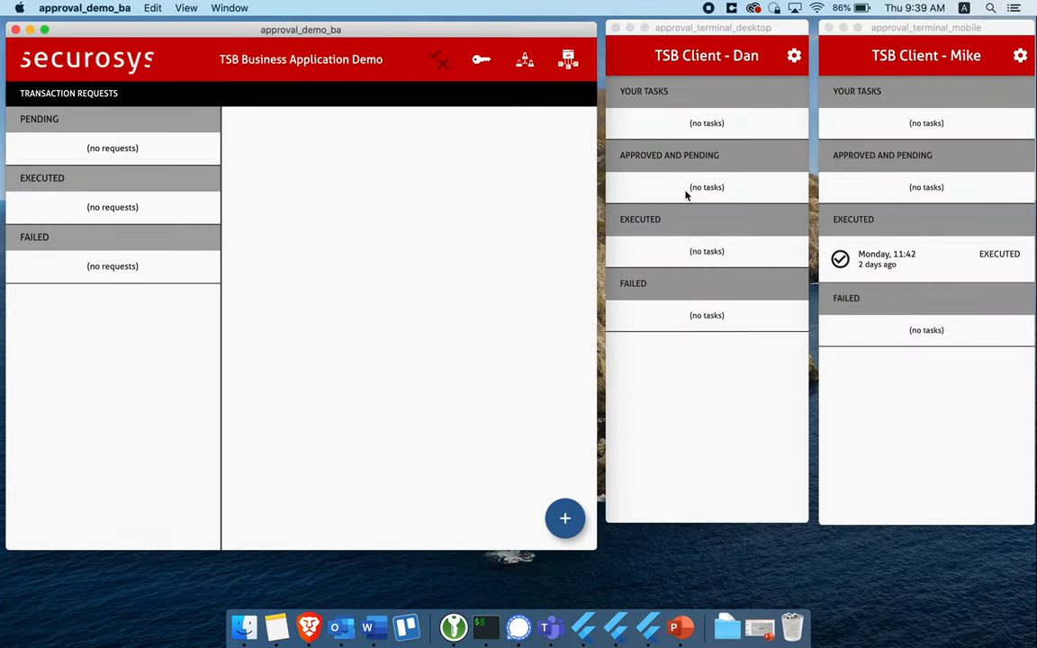
mouse_move(306, 115)
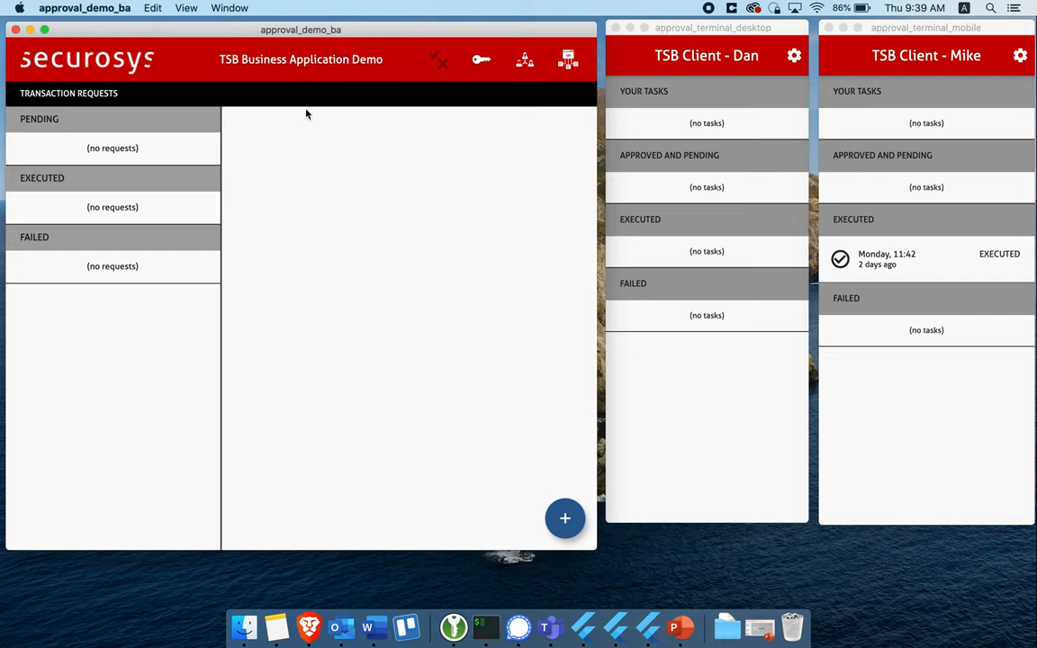
mouse_move(386, 81)
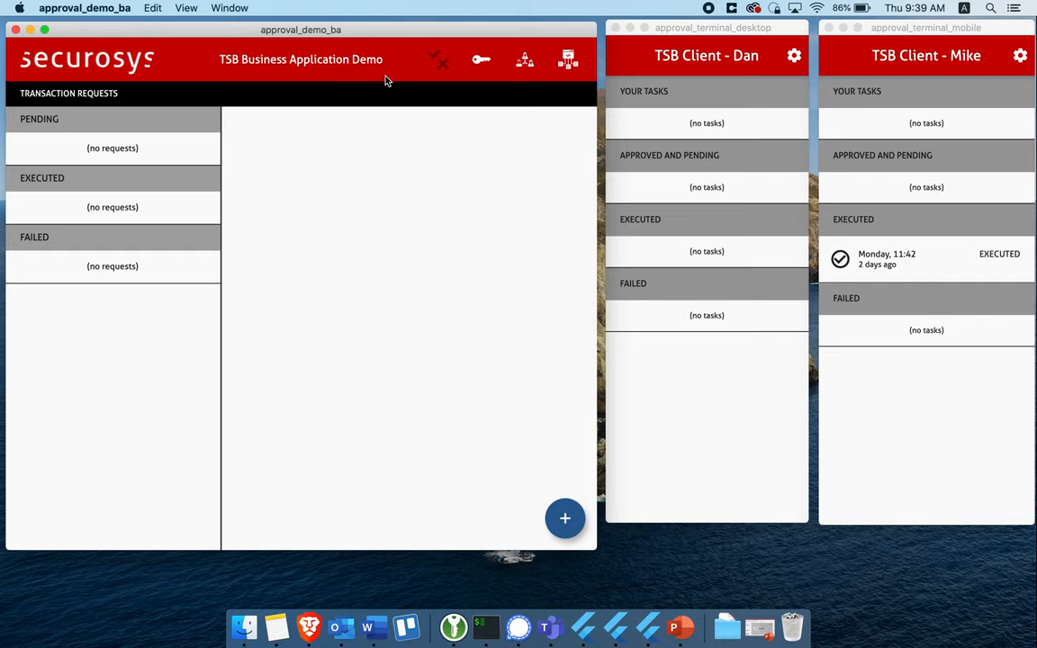
mouse_move(461, 147)
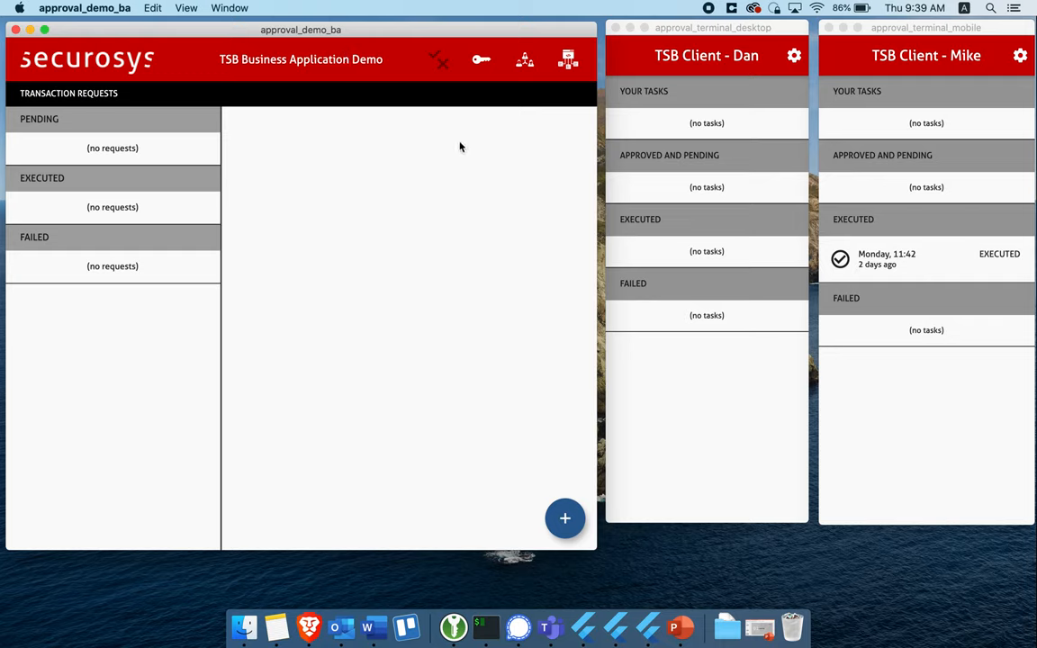
mouse_move(454, 130)
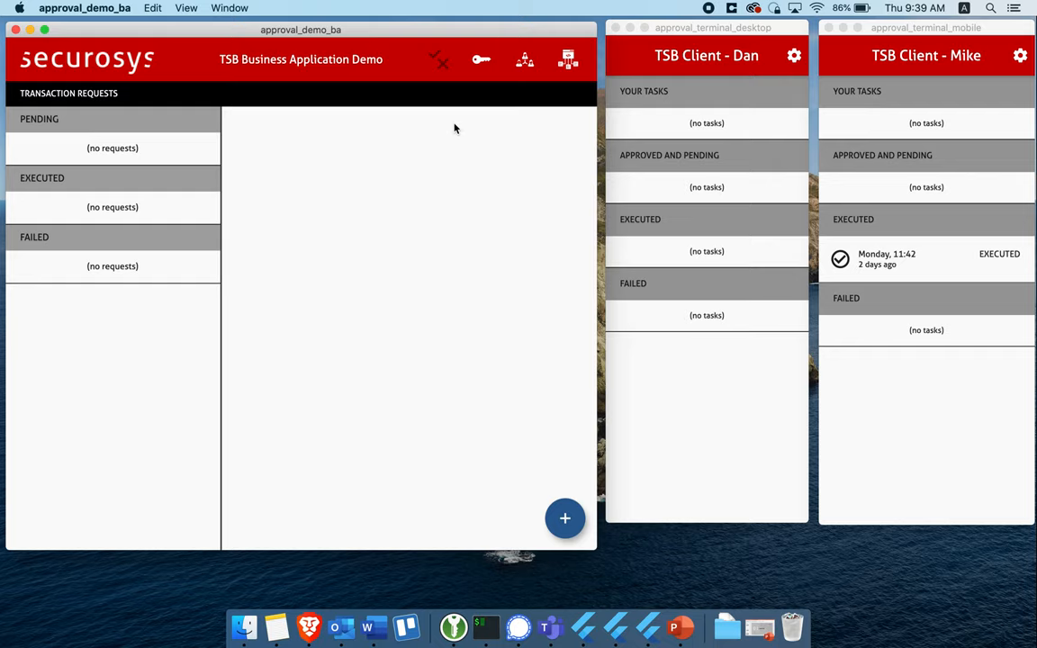
mouse_move(392, 166)
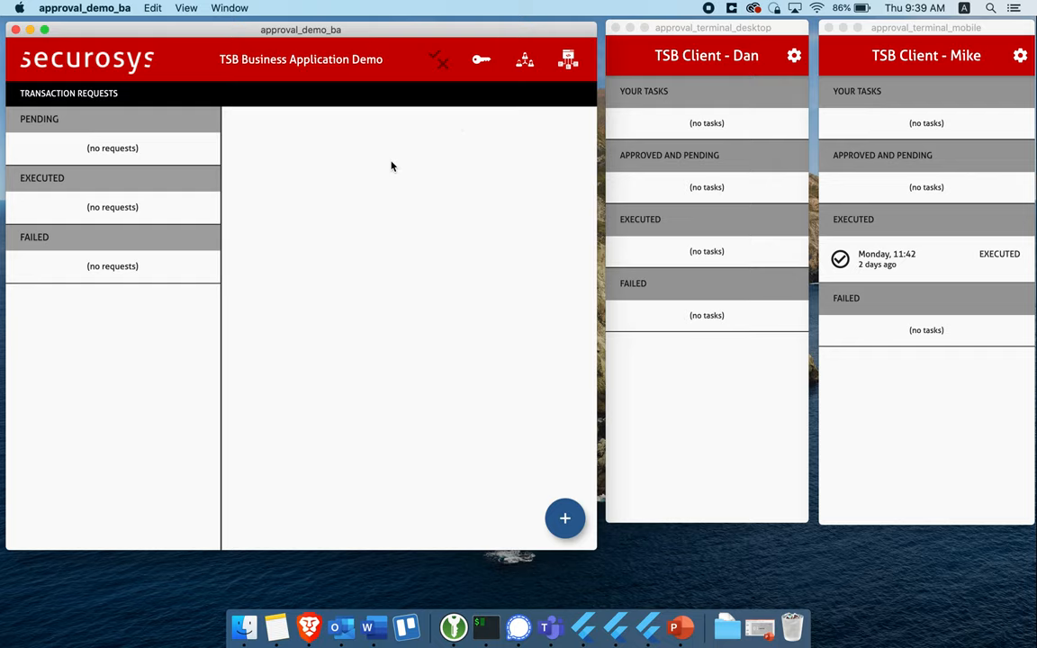
mouse_move(341, 43)
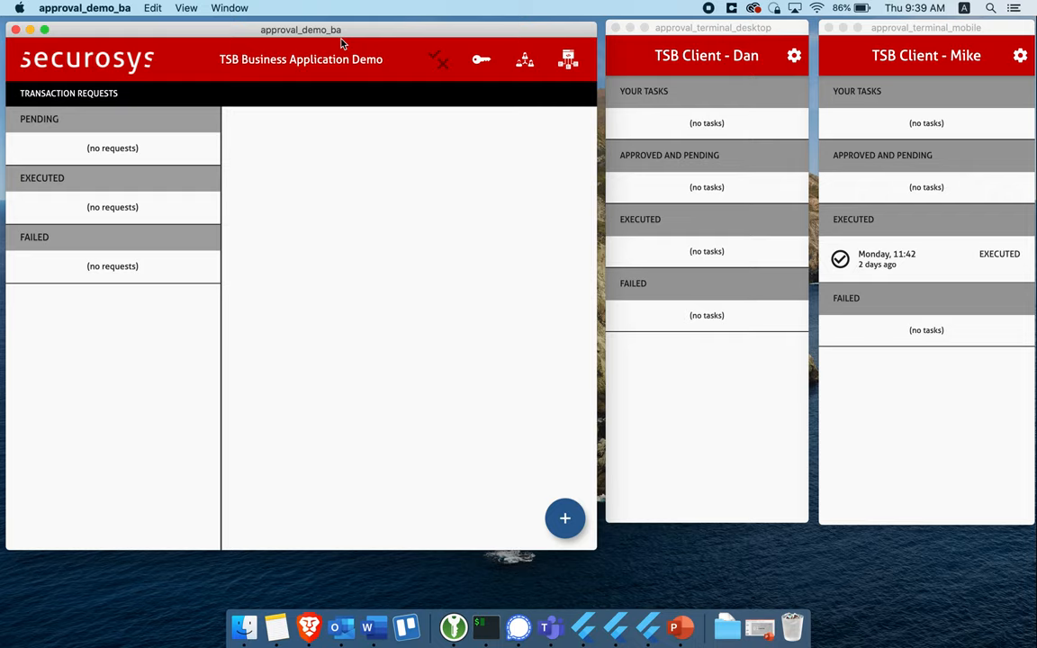
mouse_move(554, 294)
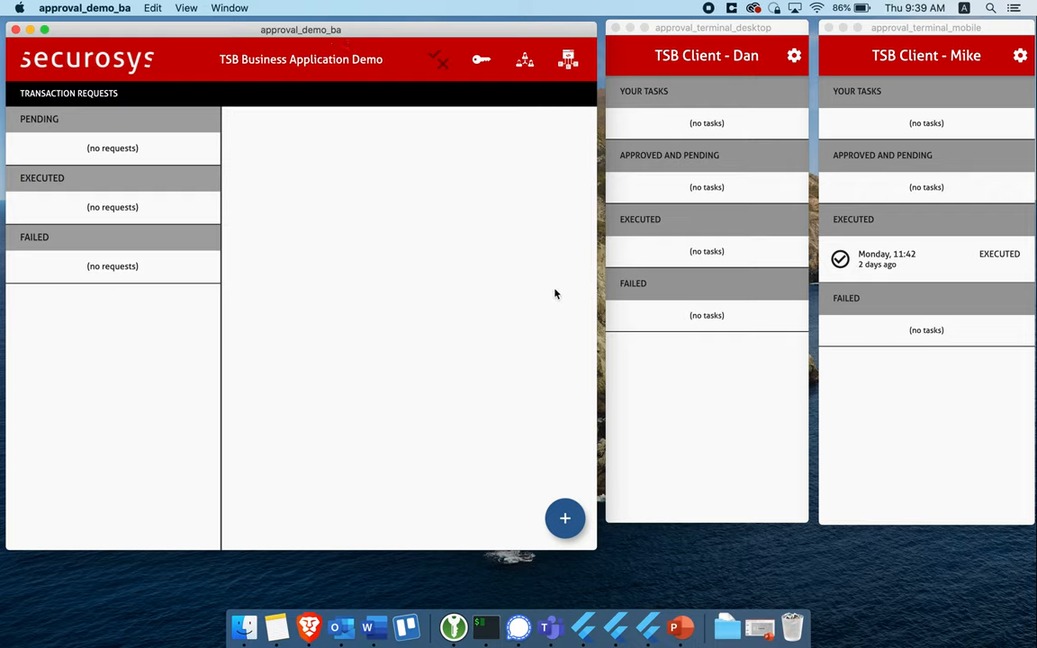
mouse_move(940, 86)
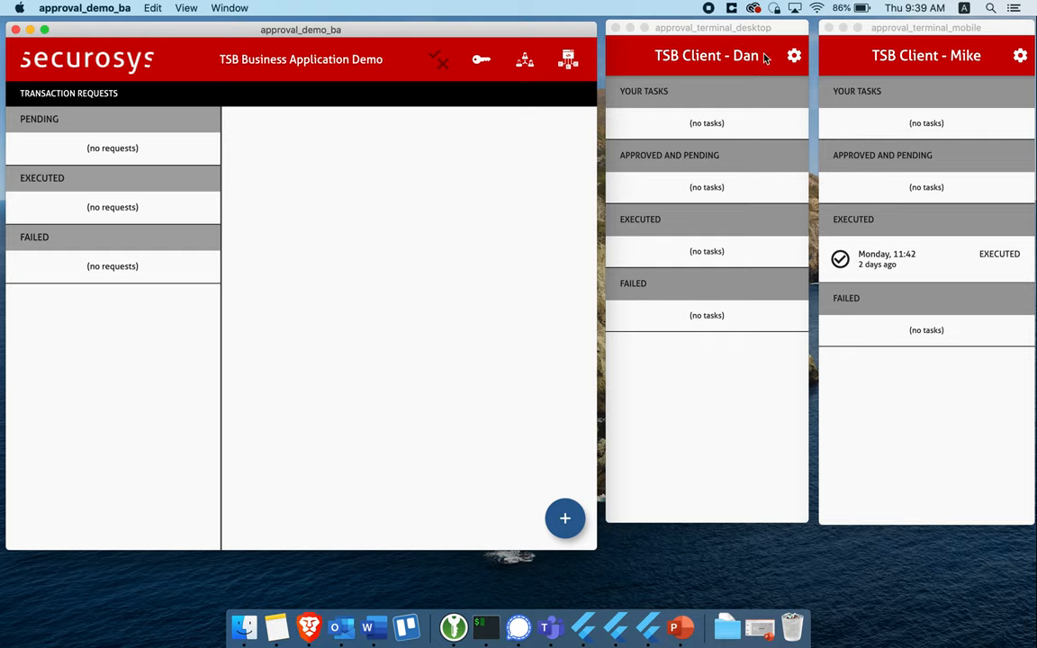
mouse_move(765, 128)
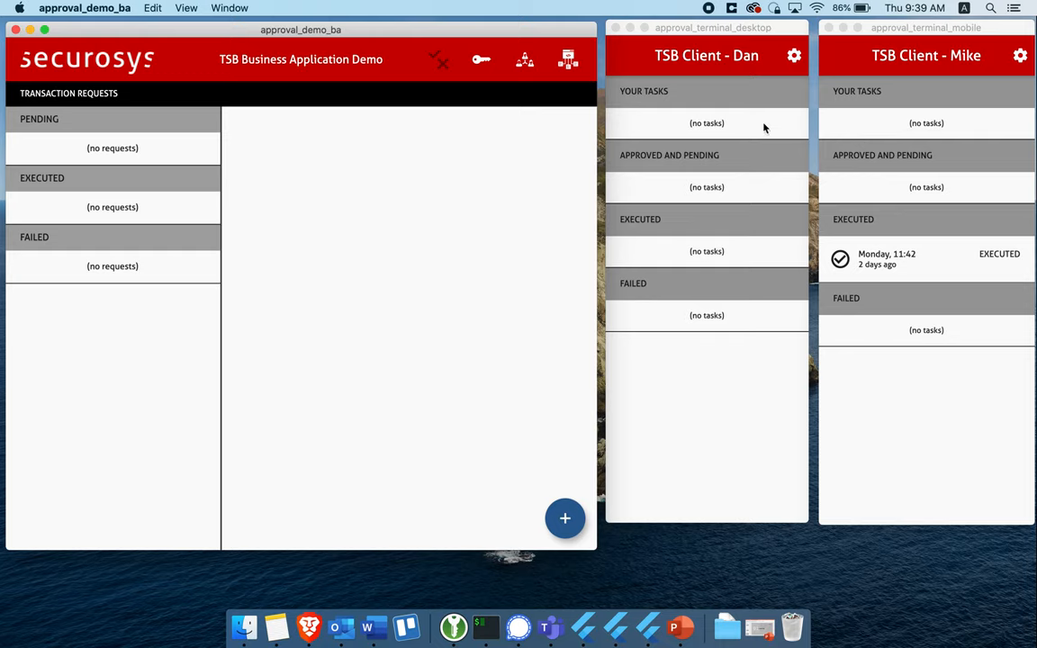
mouse_move(162, 153)
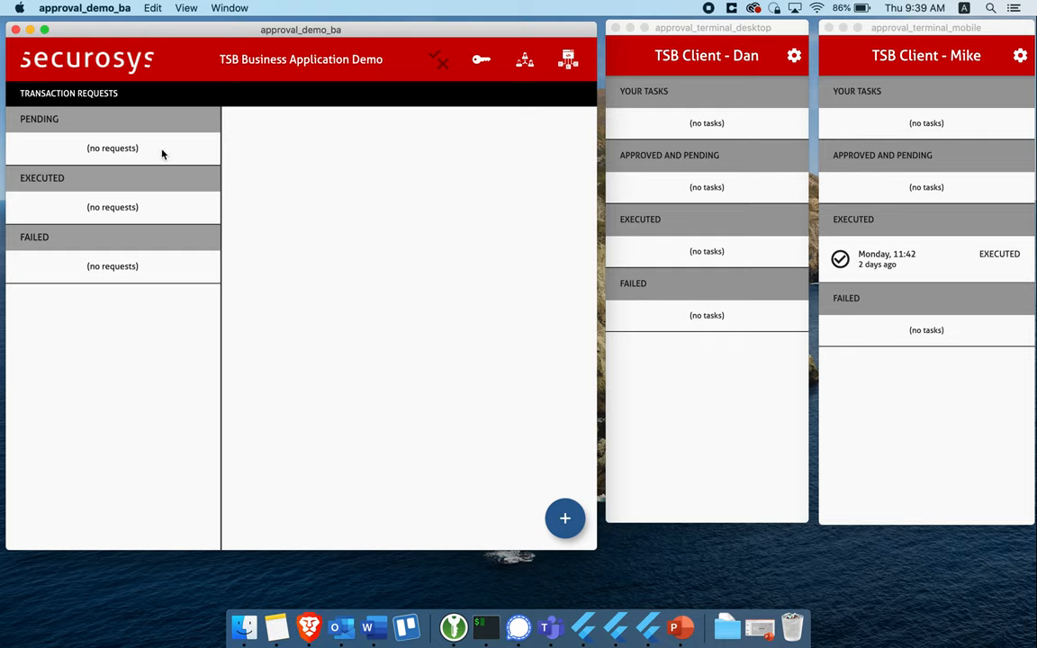
mouse_move(65, 135)
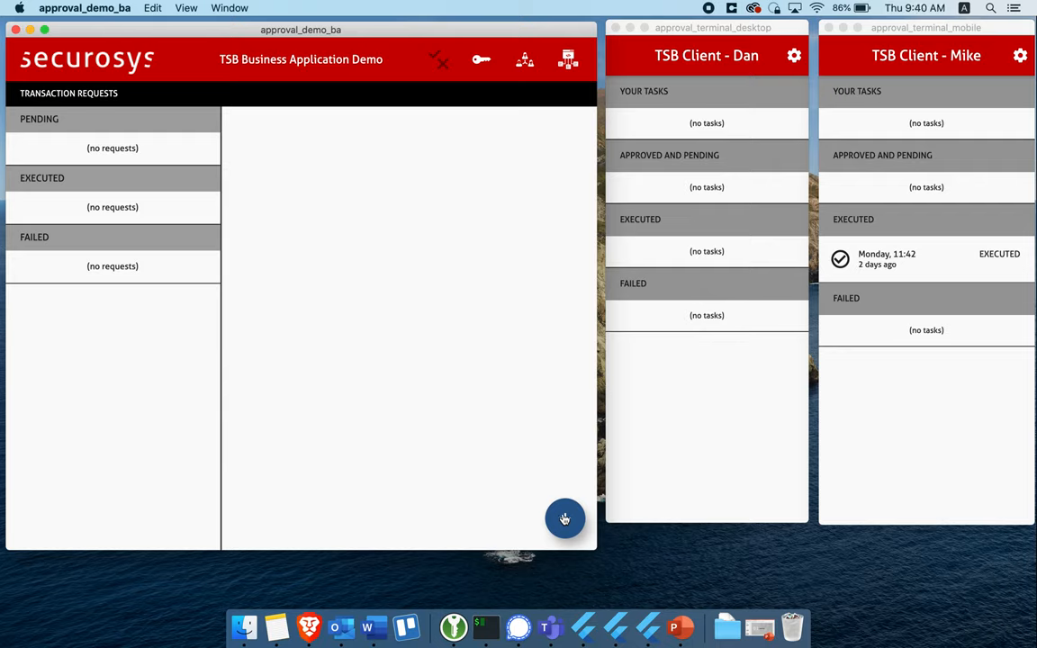
Send a 100 BTC no-timelock request to the pasted destination address.
click(565, 518)
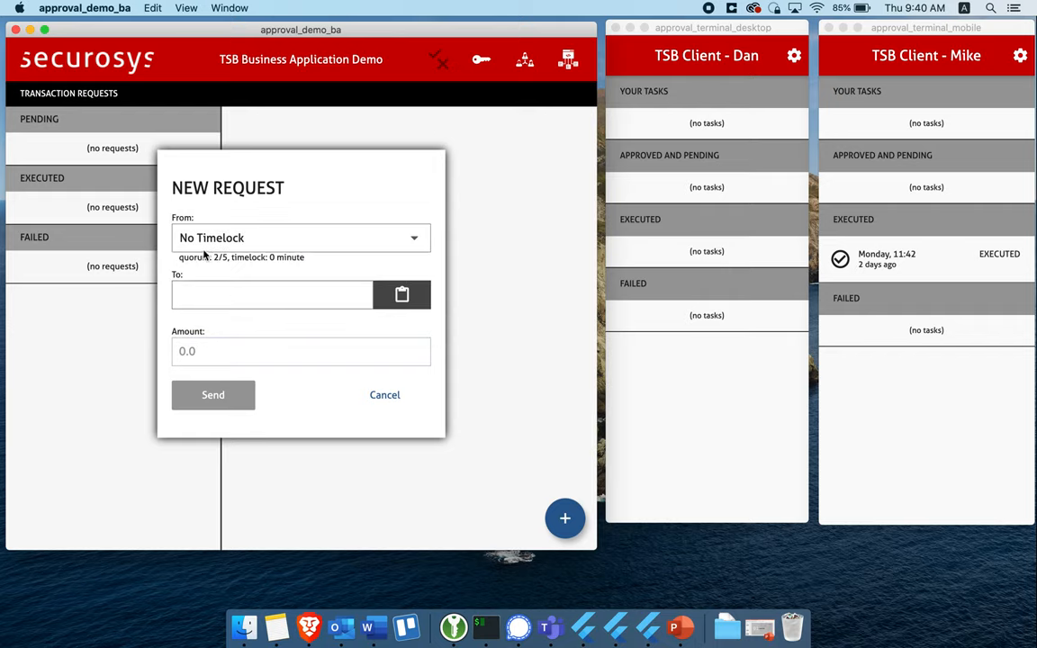
mouse_move(223, 261)
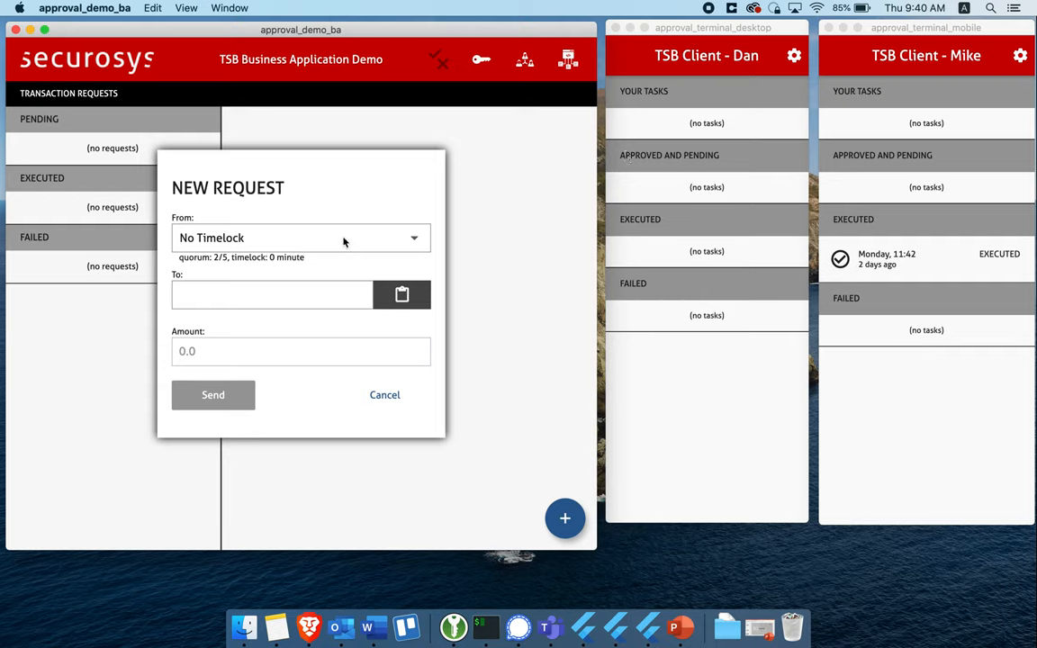
click(402, 295)
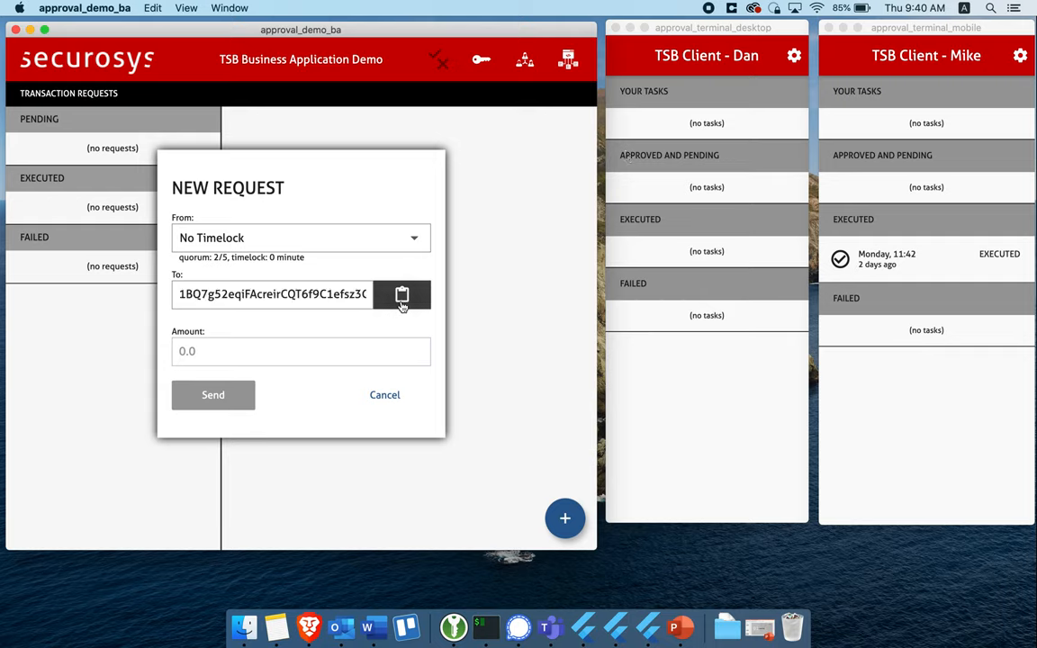
click(301, 351)
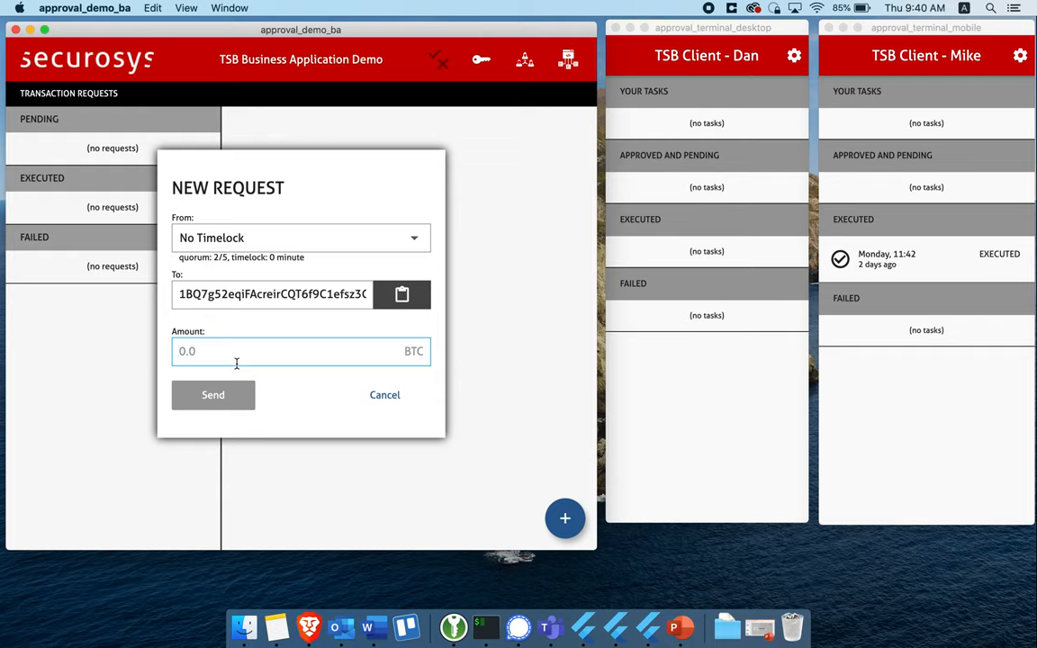
text(100)
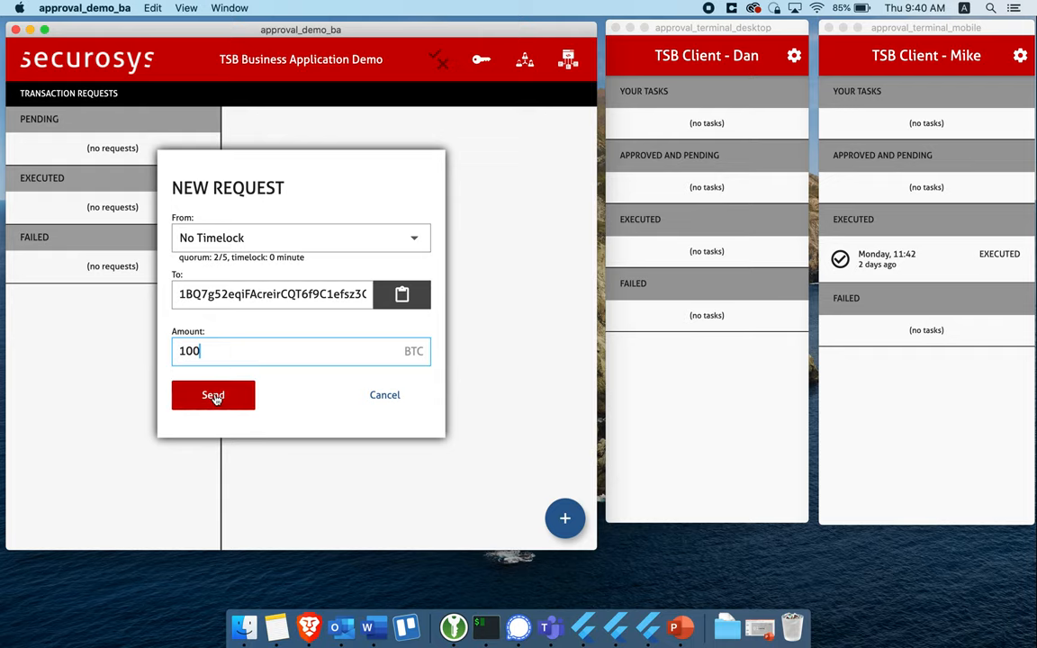
click(213, 396)
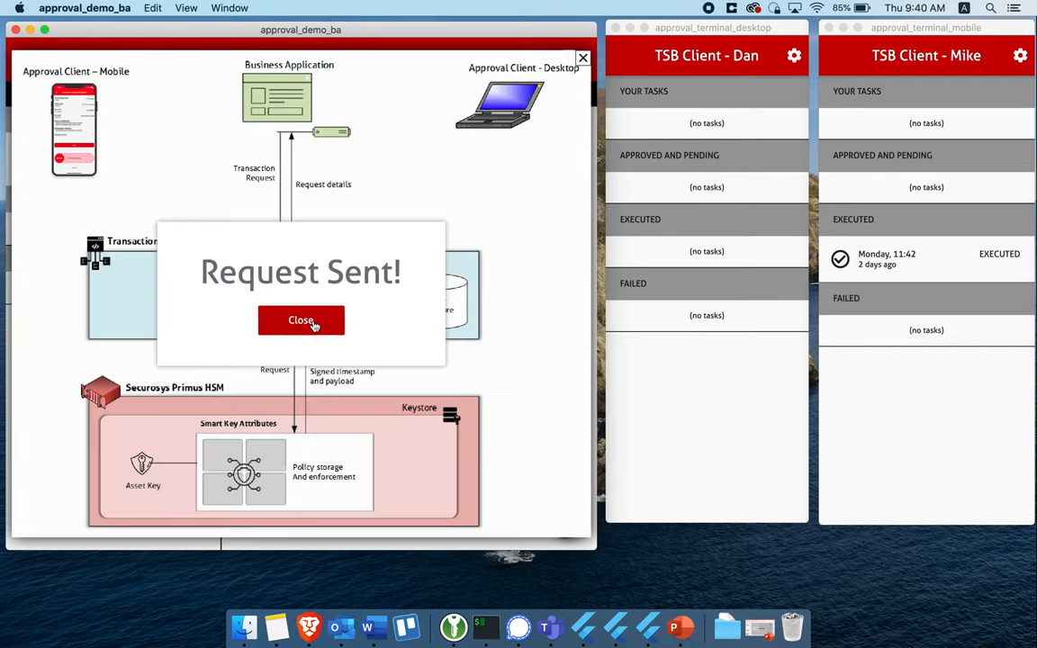
Dismiss the Request Sent confirmation to show the pending 100 BTC request.
click(301, 321)
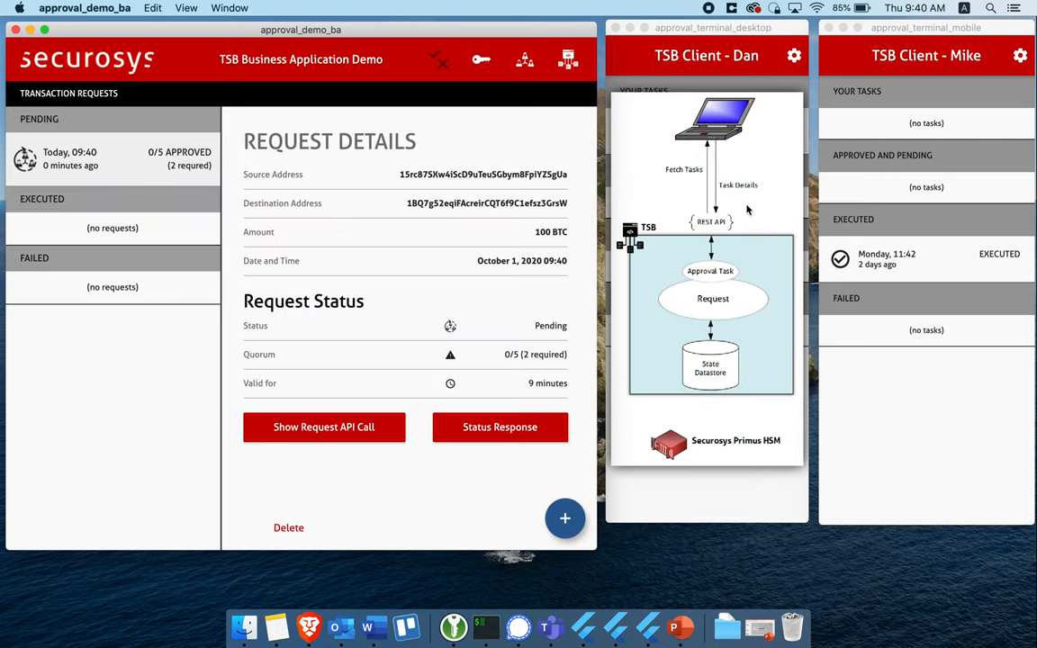
mouse_move(489, 245)
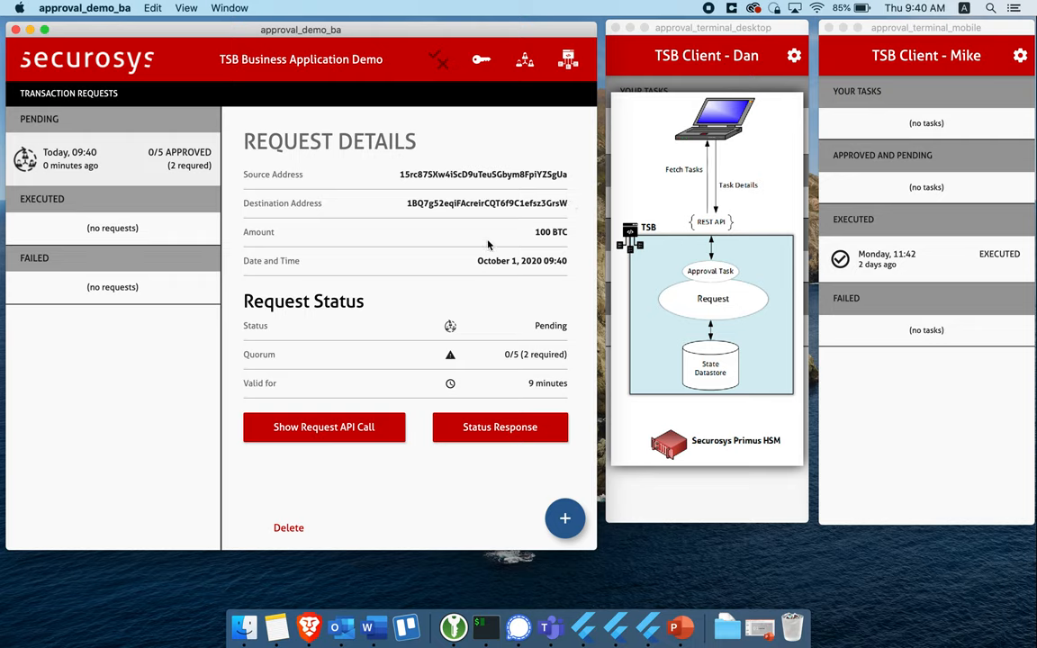
mouse_move(468, 191)
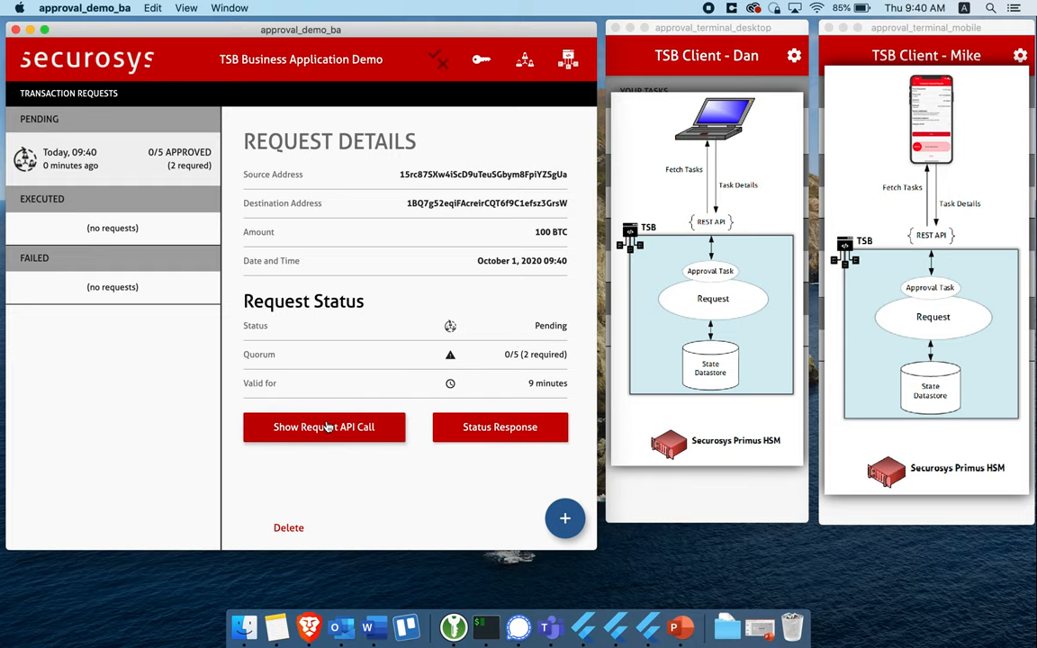
click(324, 426)
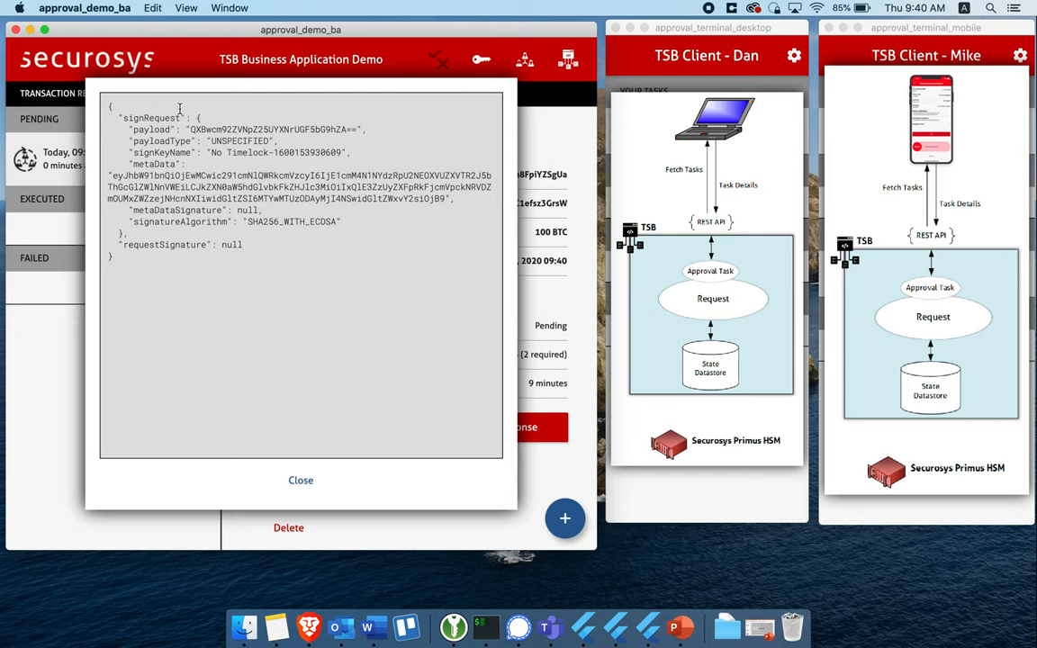
mouse_move(195, 130)
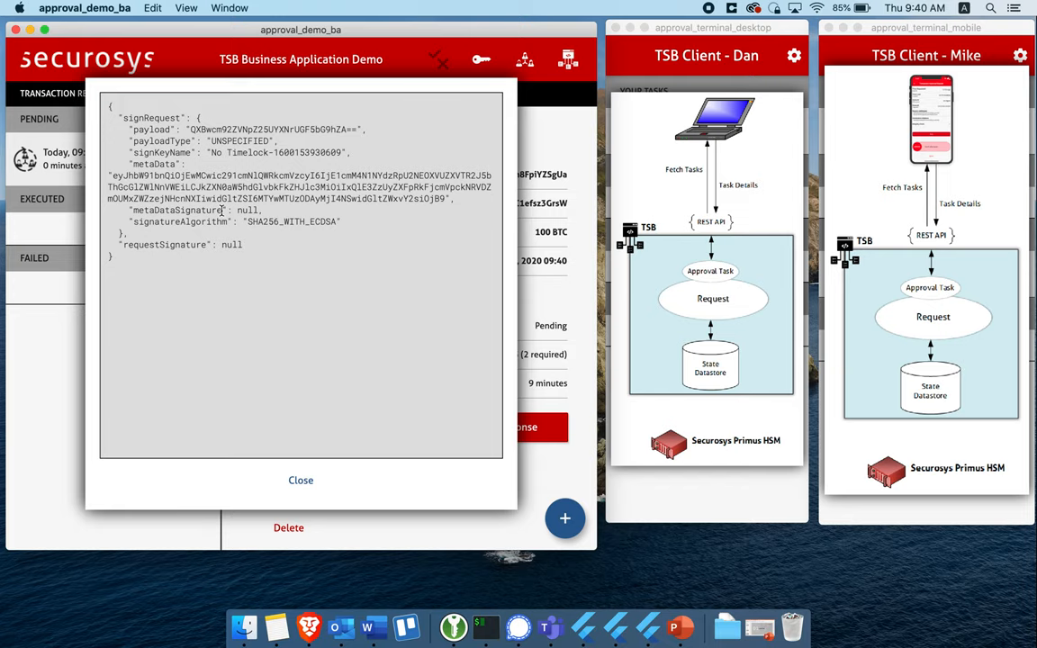
mouse_move(317, 162)
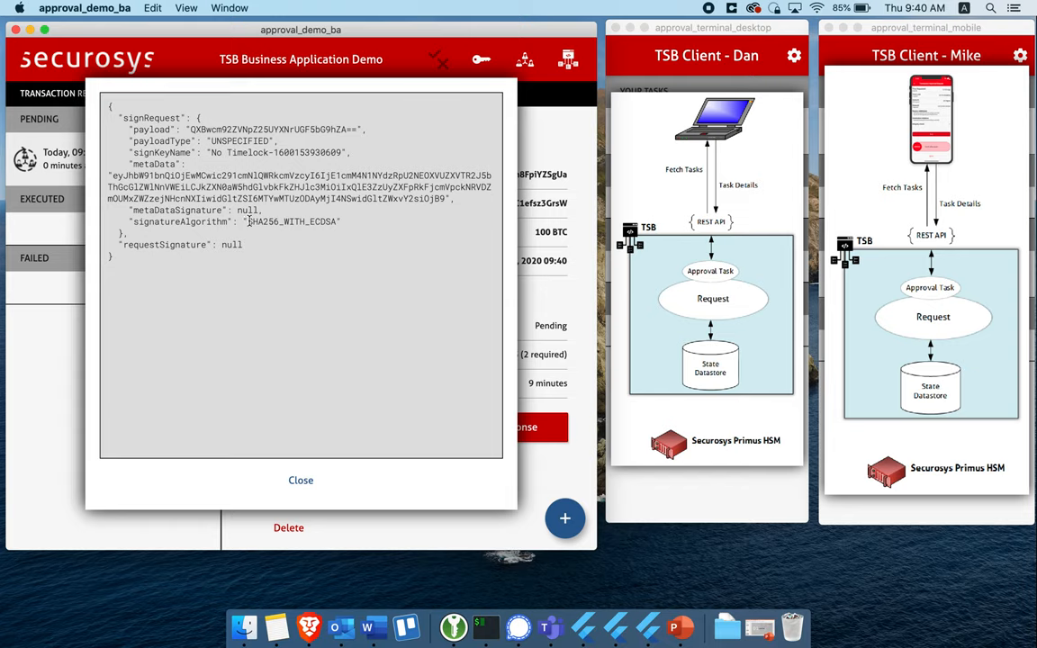
mouse_move(299, 447)
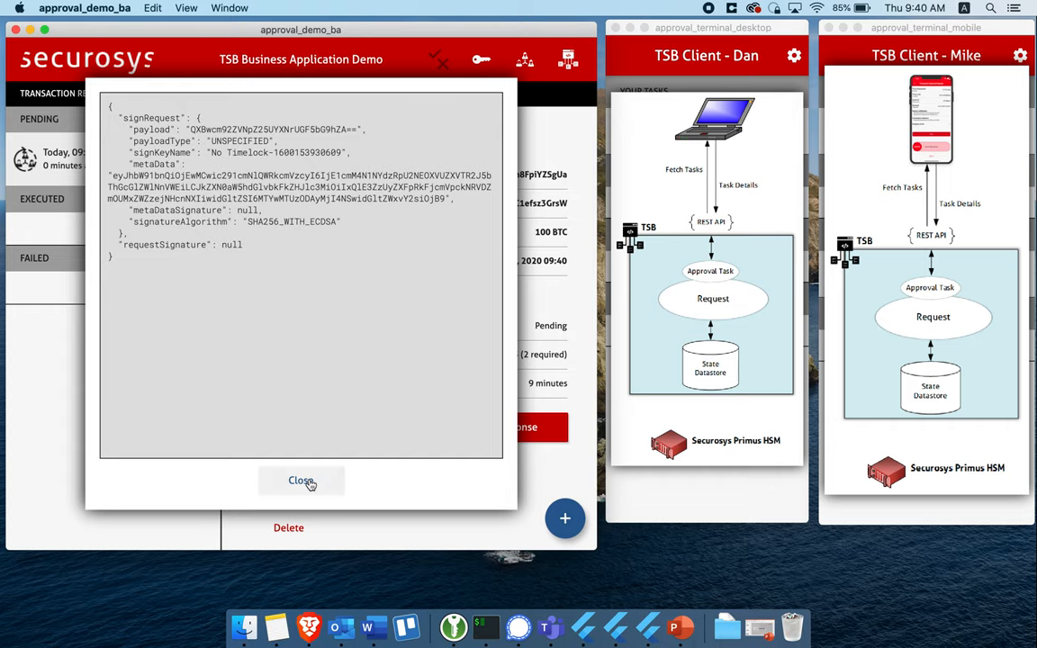
click(300, 478)
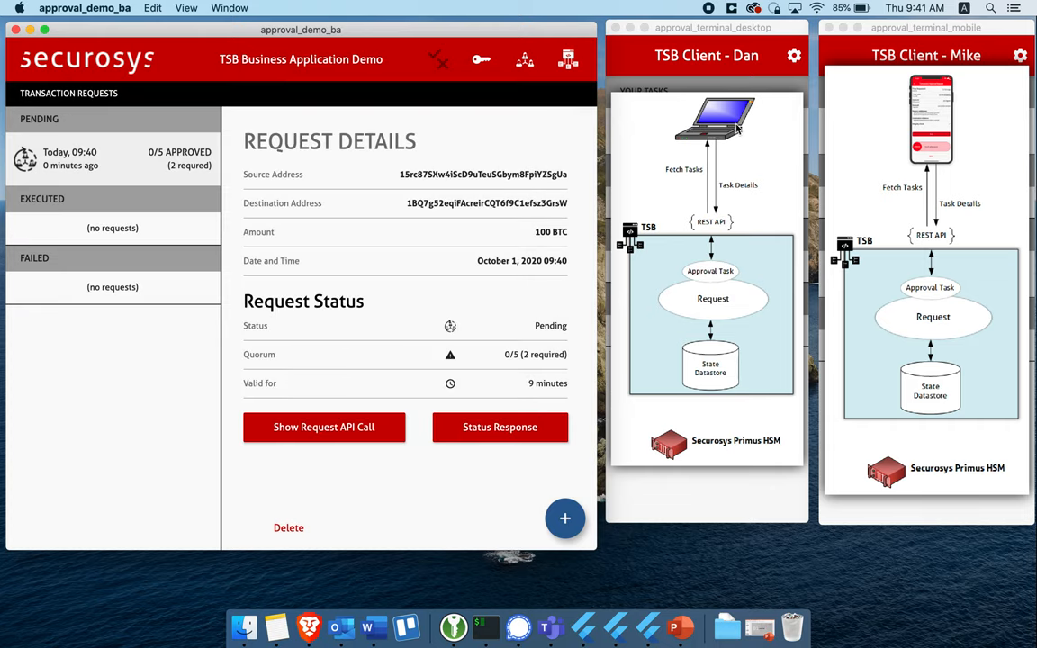
mouse_move(817, 149)
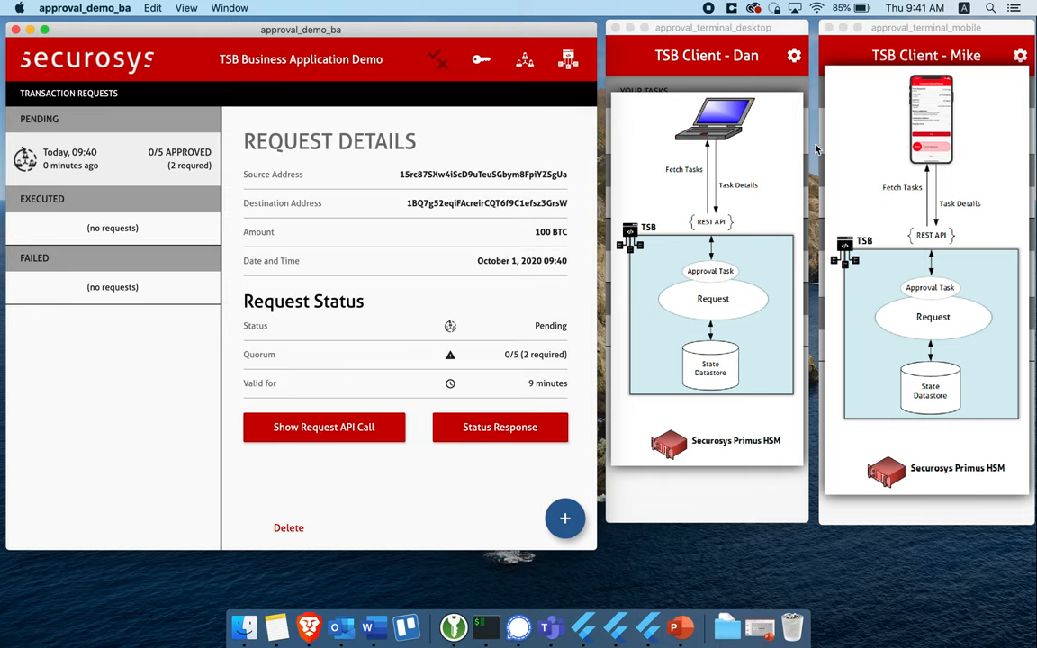
mouse_move(708, 202)
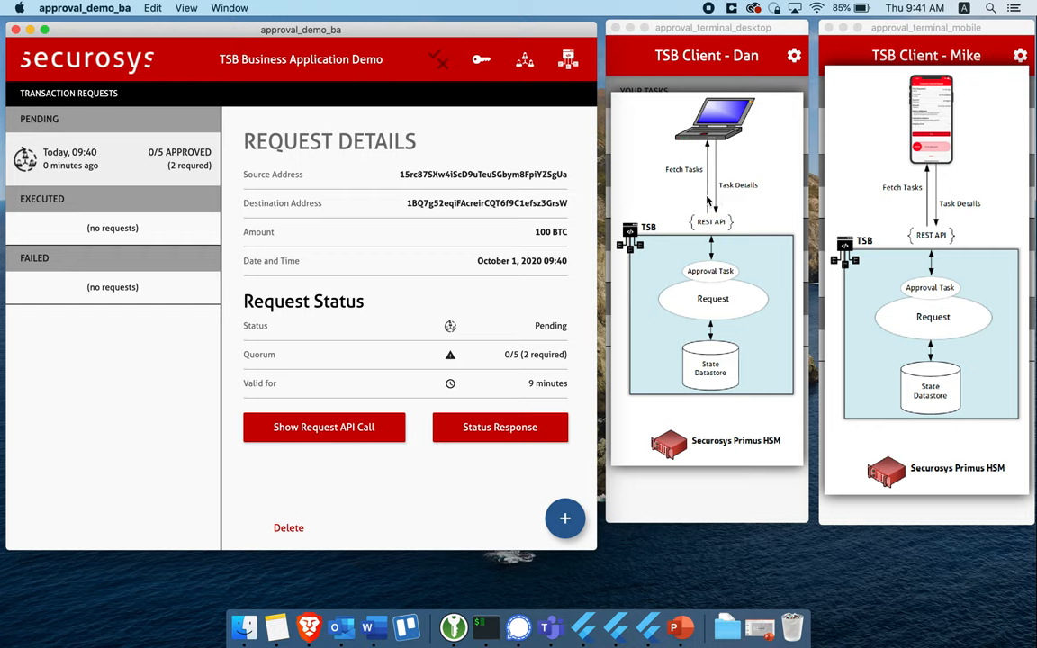
mouse_move(695, 314)
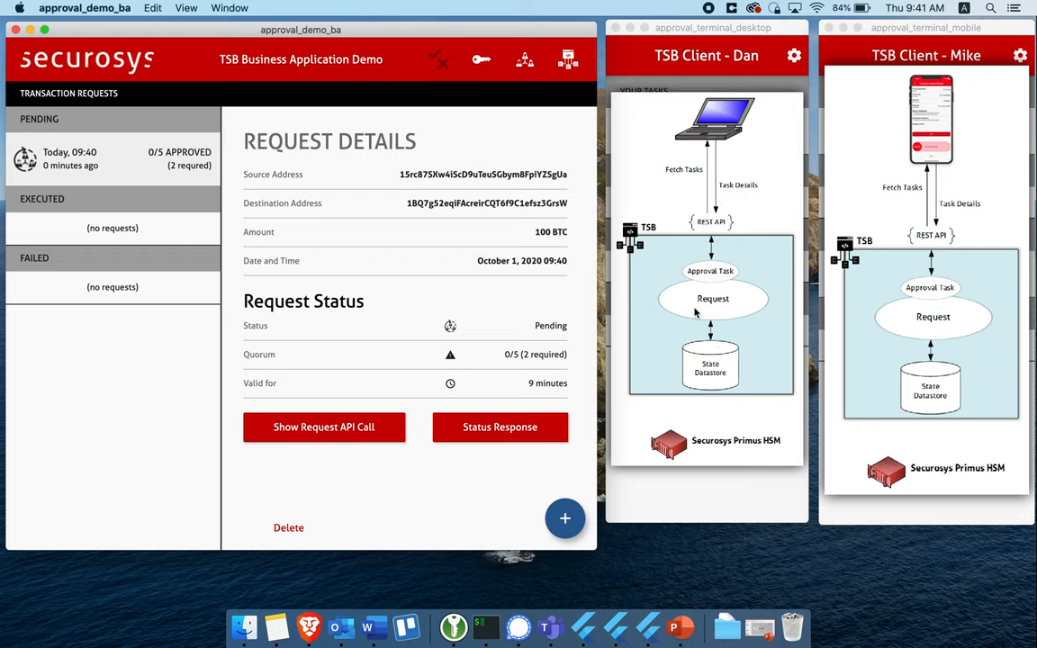
mouse_move(722, 367)
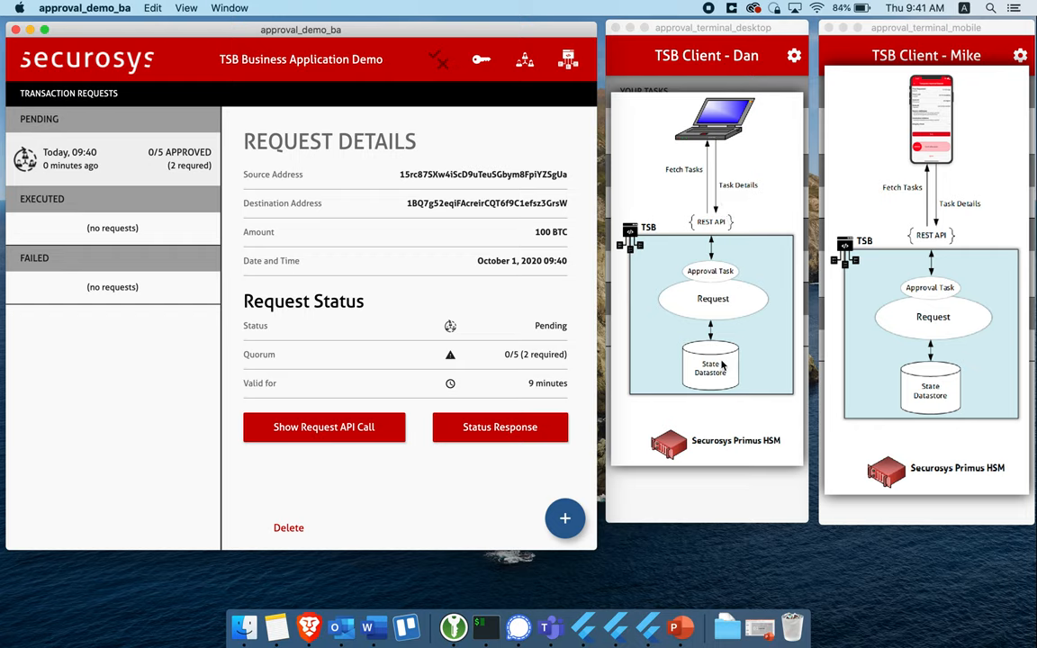
mouse_move(719, 315)
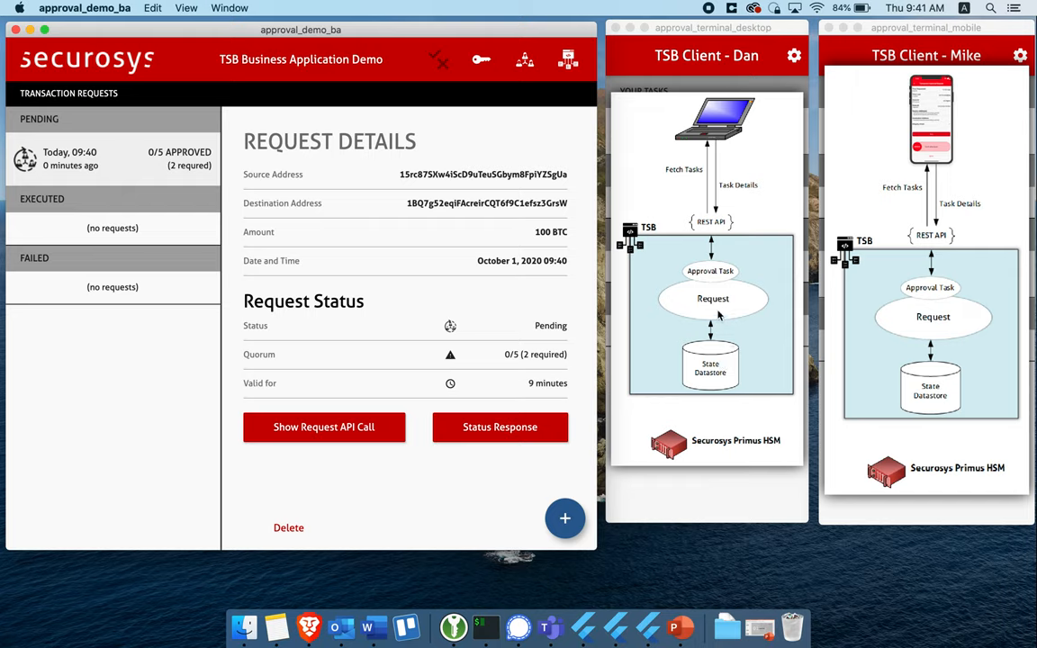
mouse_move(713, 292)
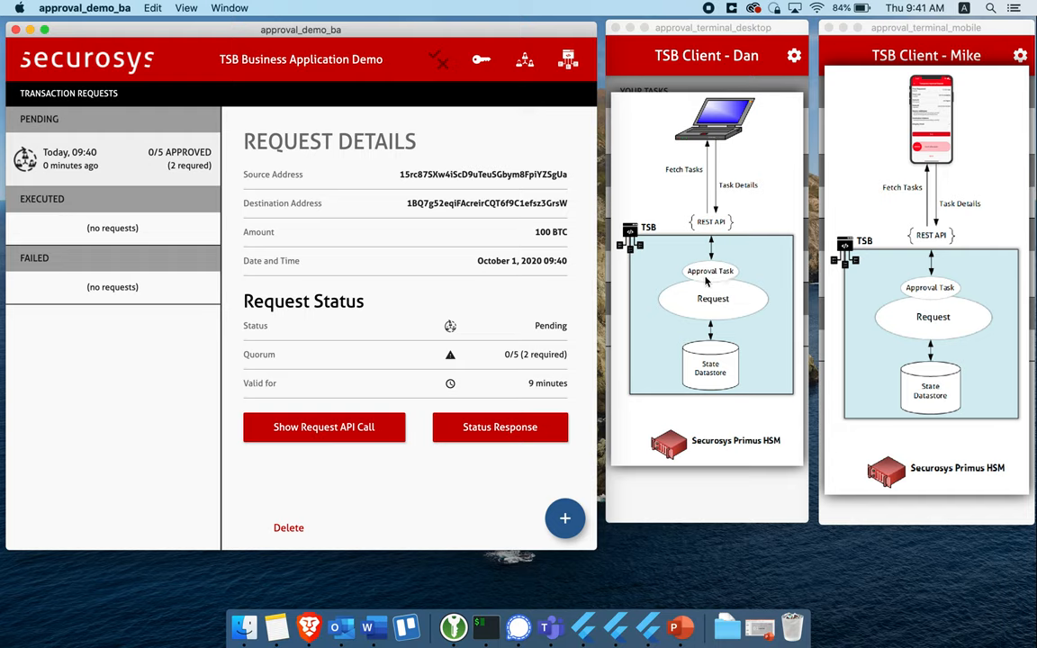
mouse_move(718, 259)
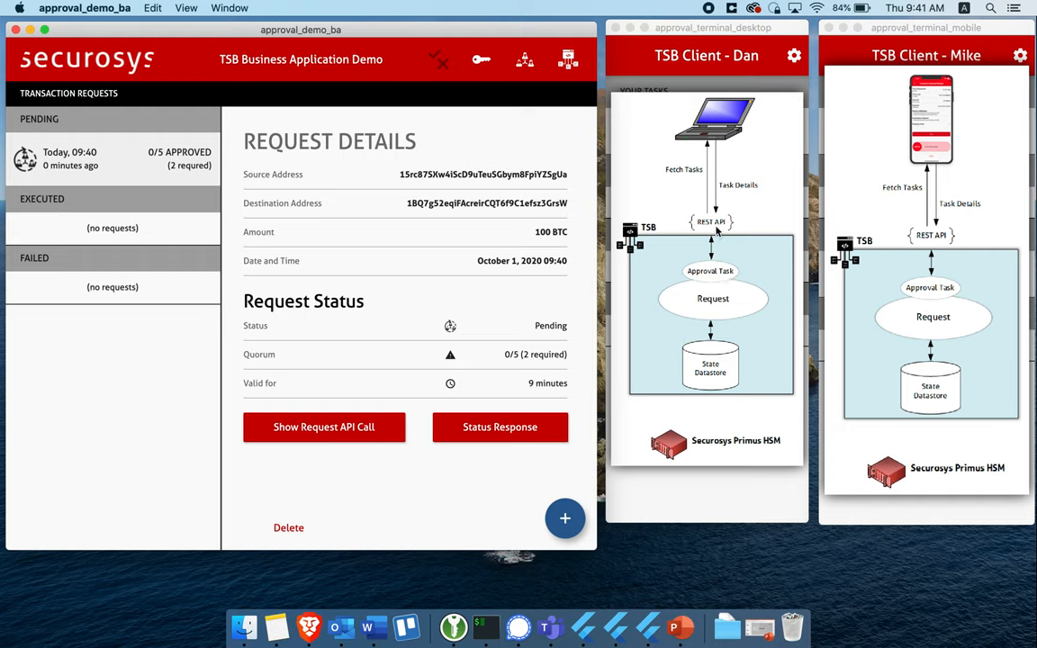
mouse_move(731, 224)
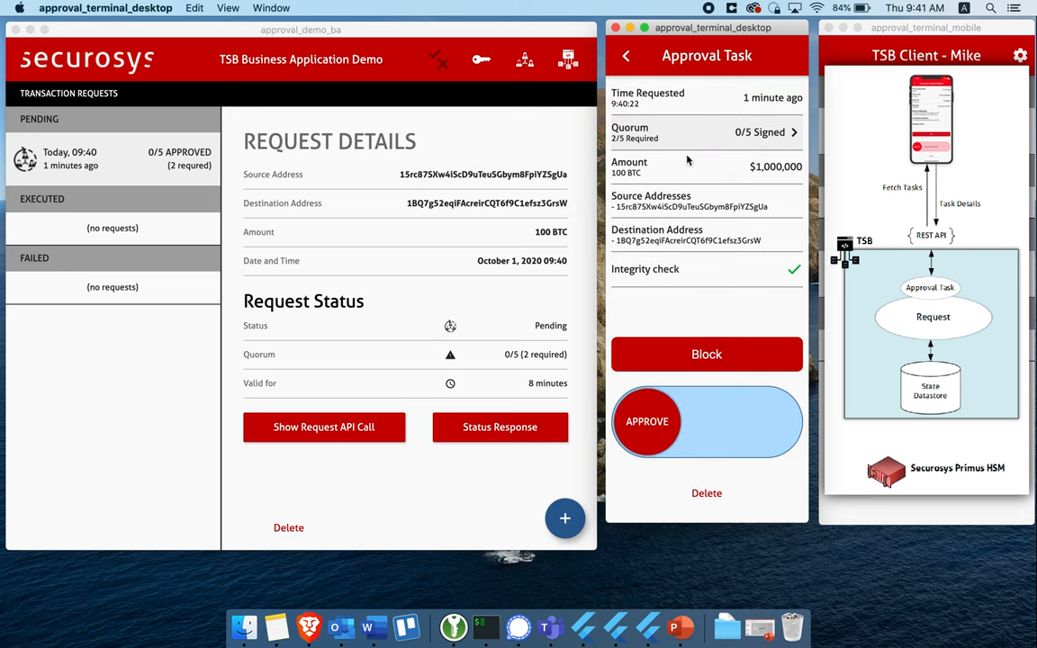
mouse_move(652, 450)
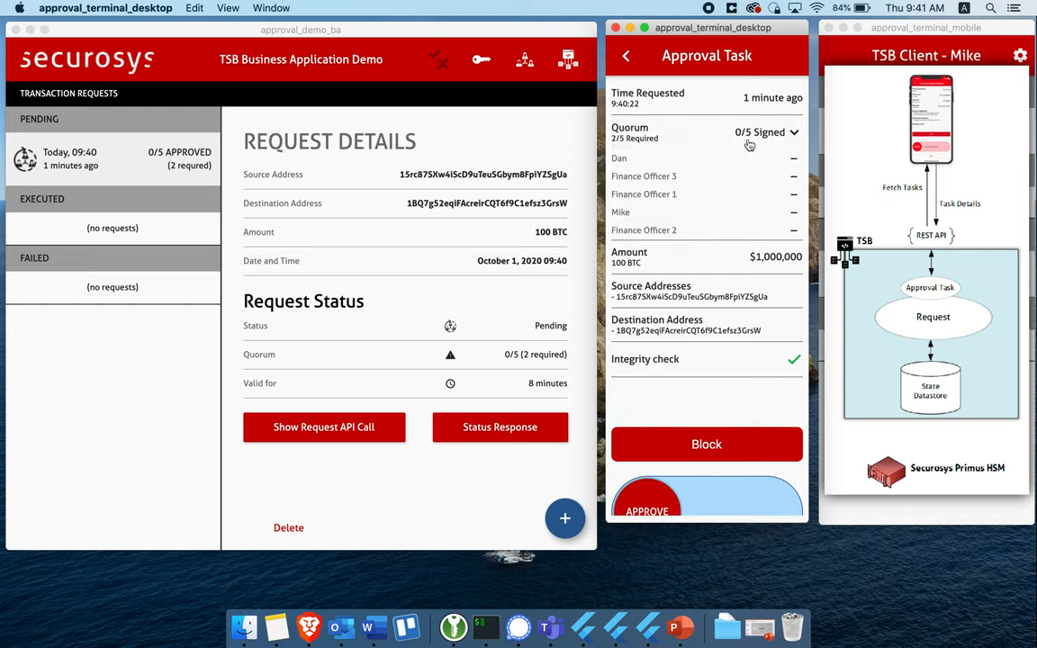
As Dan, collapse the quorum signer list and approve the 100 BTC transaction.
click(793, 131)
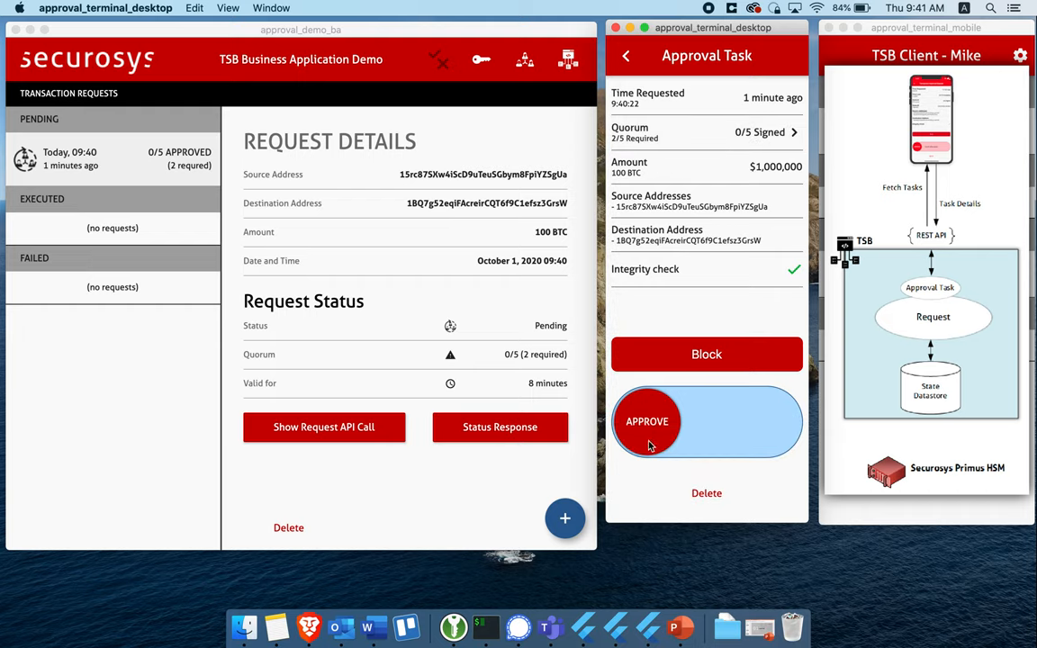
click(646, 421)
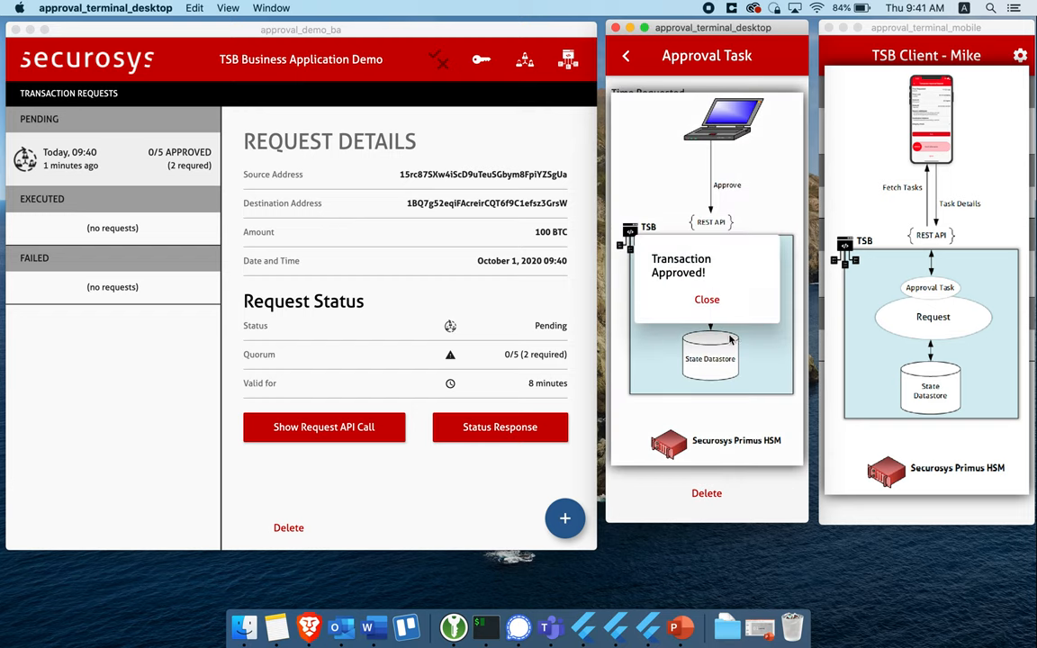
click(706, 299)
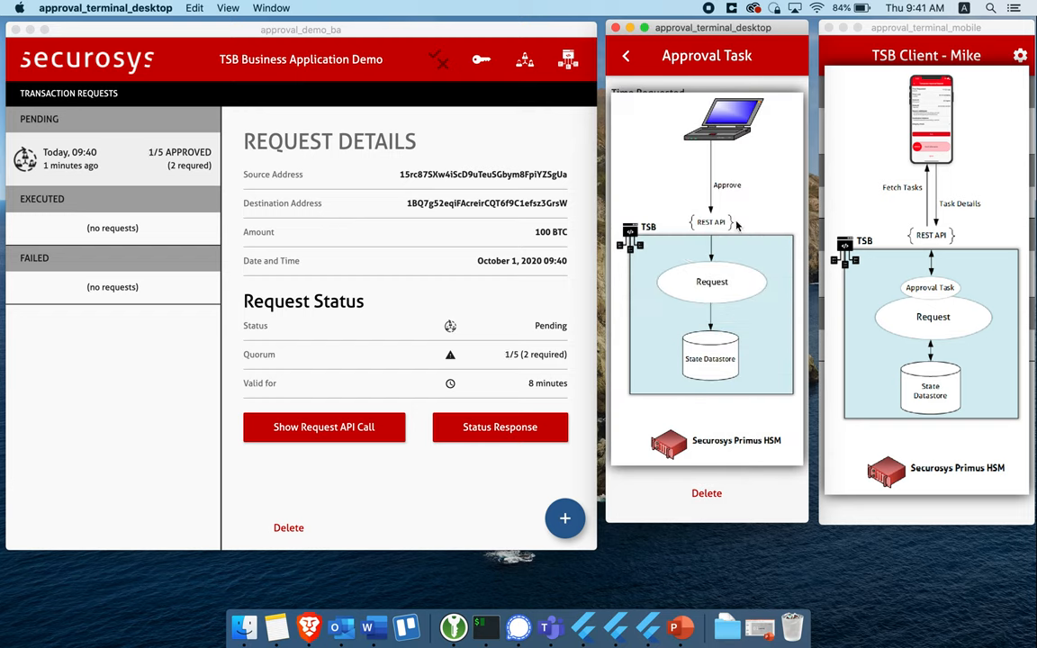
mouse_move(663, 432)
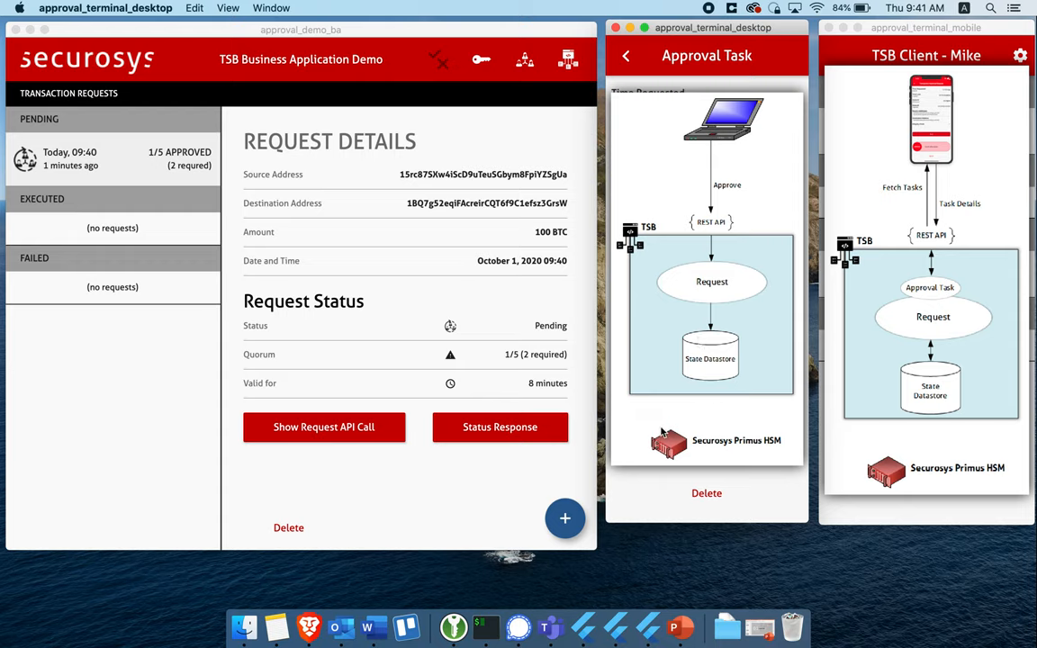
mouse_move(735, 326)
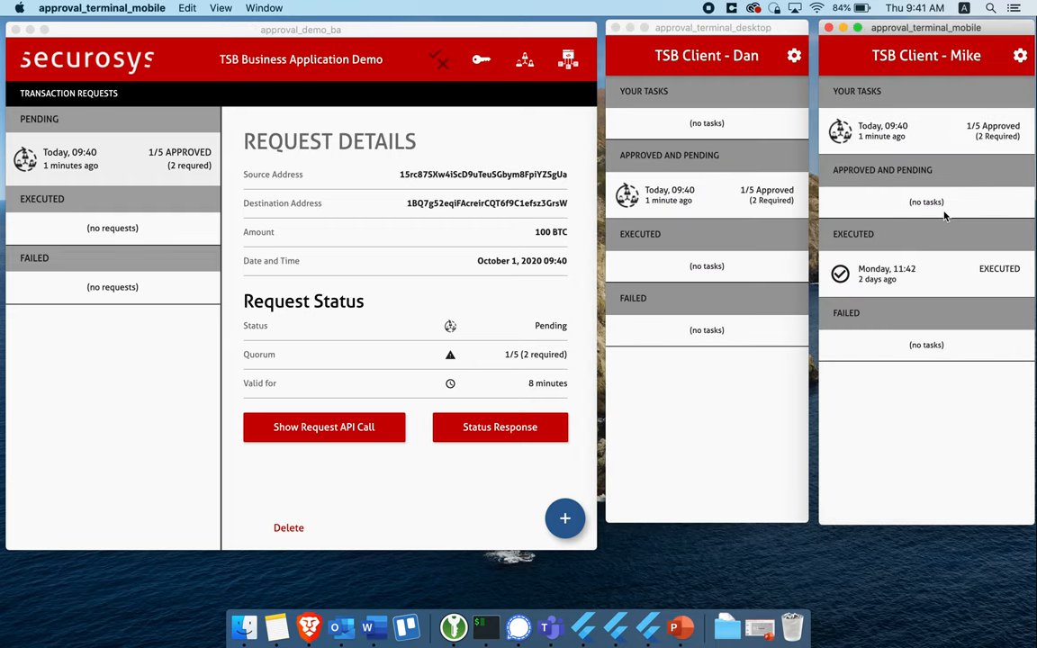
mouse_move(428, 393)
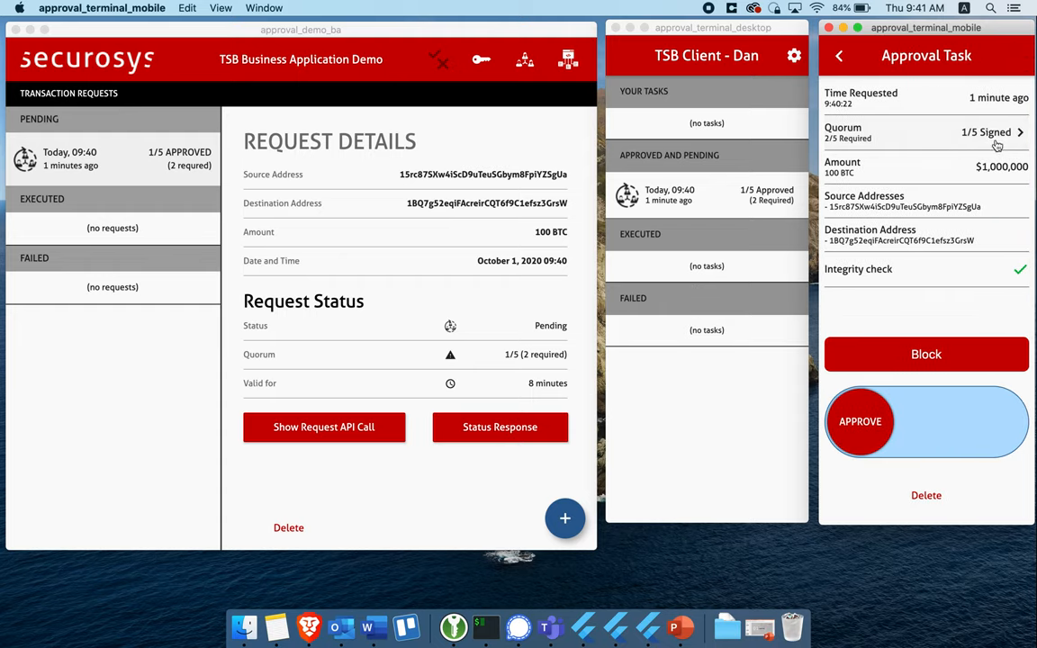
As Mike, approve the 100 BTC transaction and dismiss the approved confirmation.
click(1019, 134)
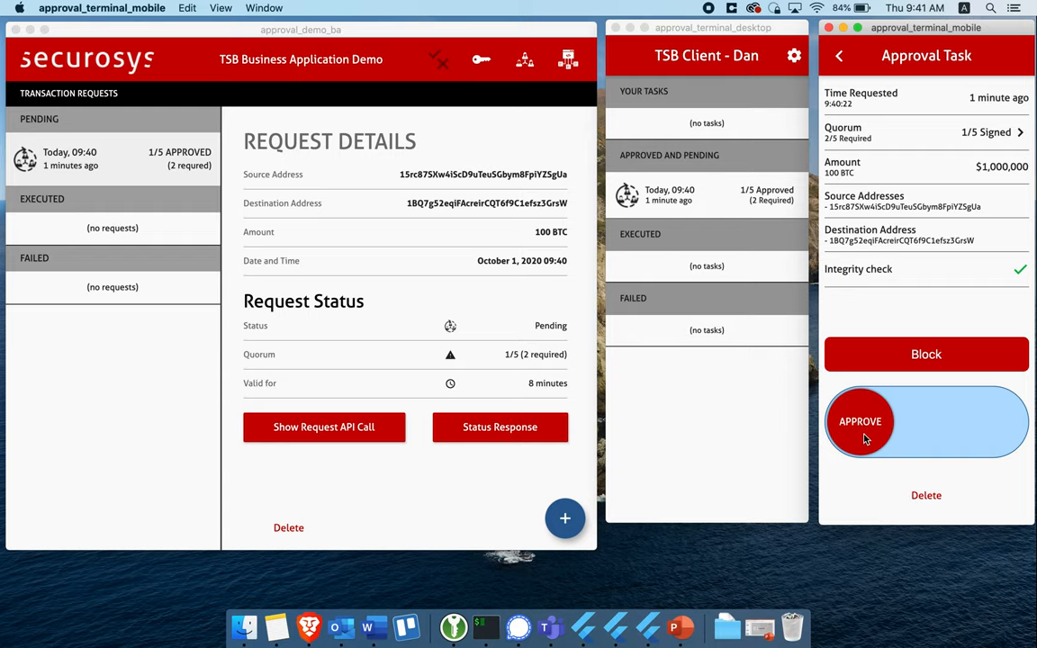
click(861, 421)
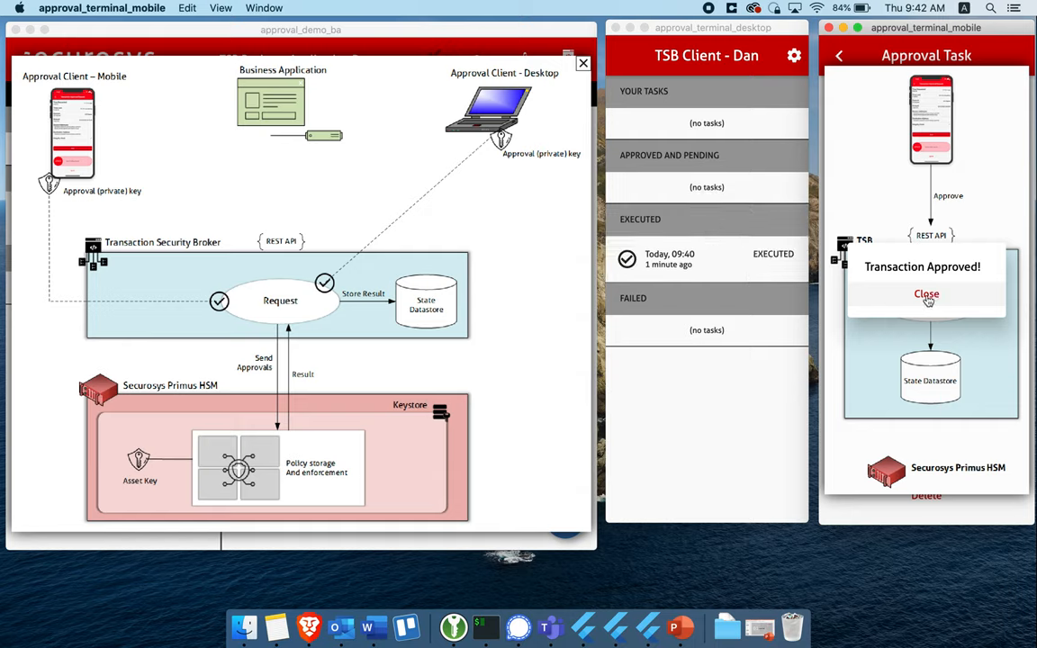
click(925, 295)
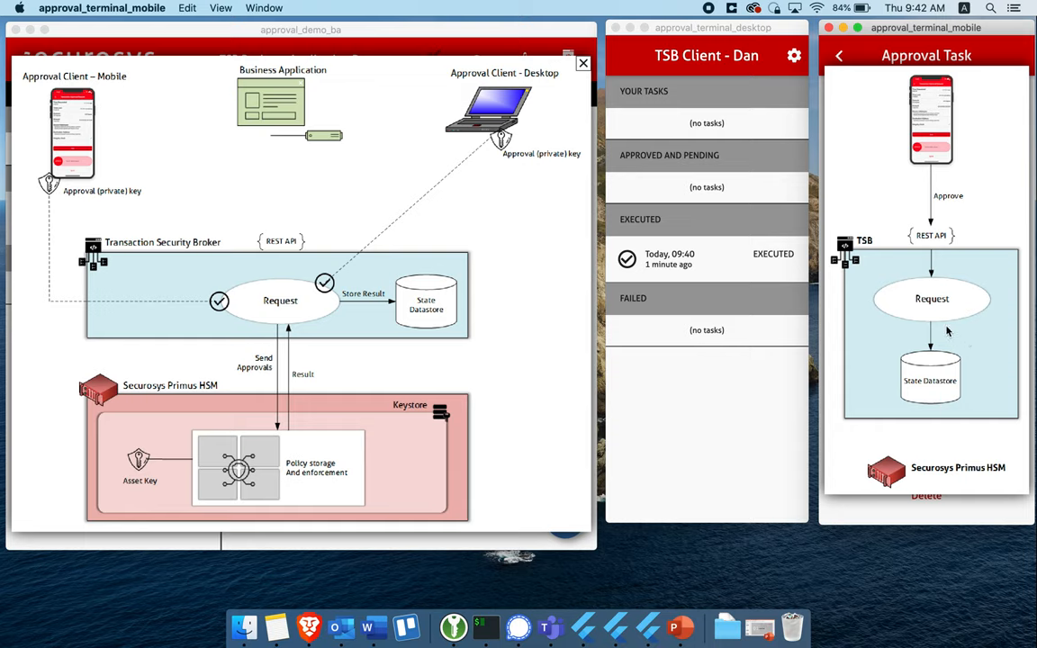
mouse_move(936, 277)
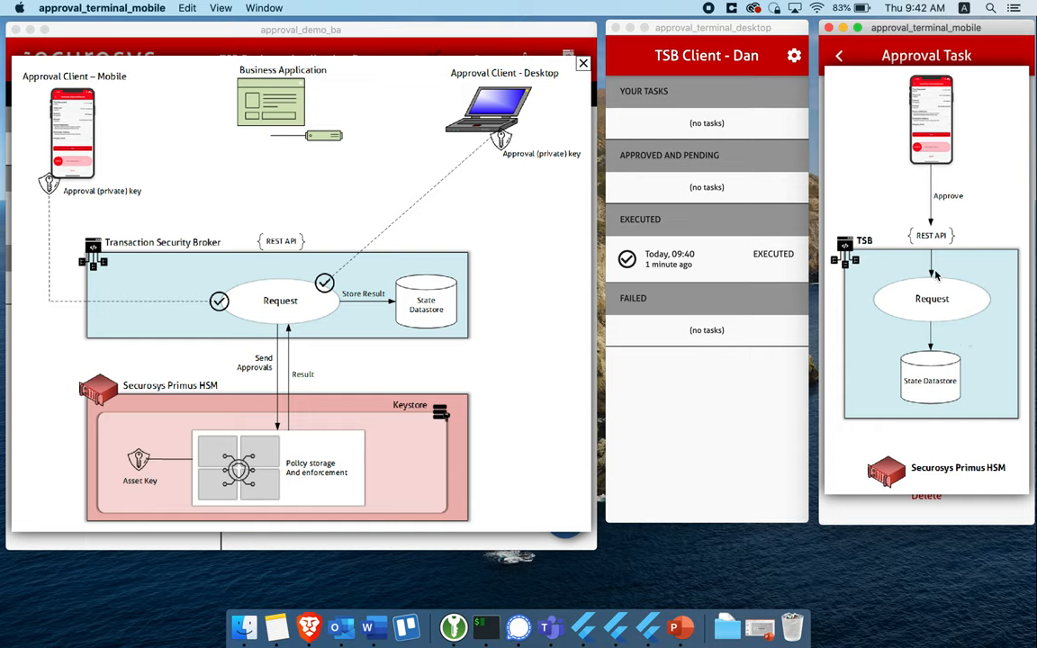
mouse_move(916, 313)
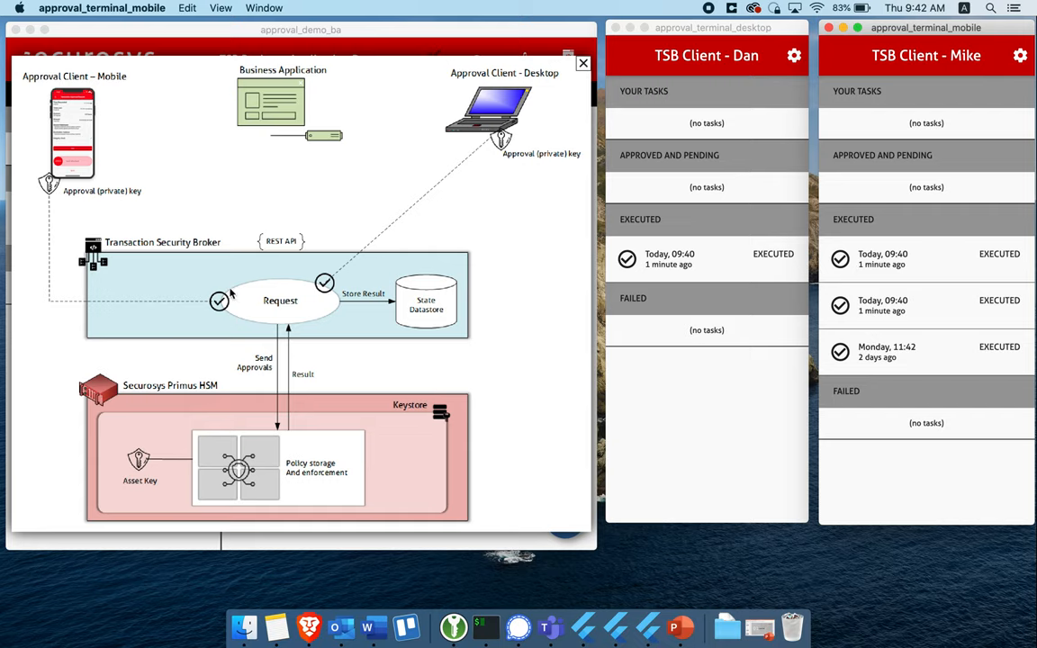
mouse_move(177, 259)
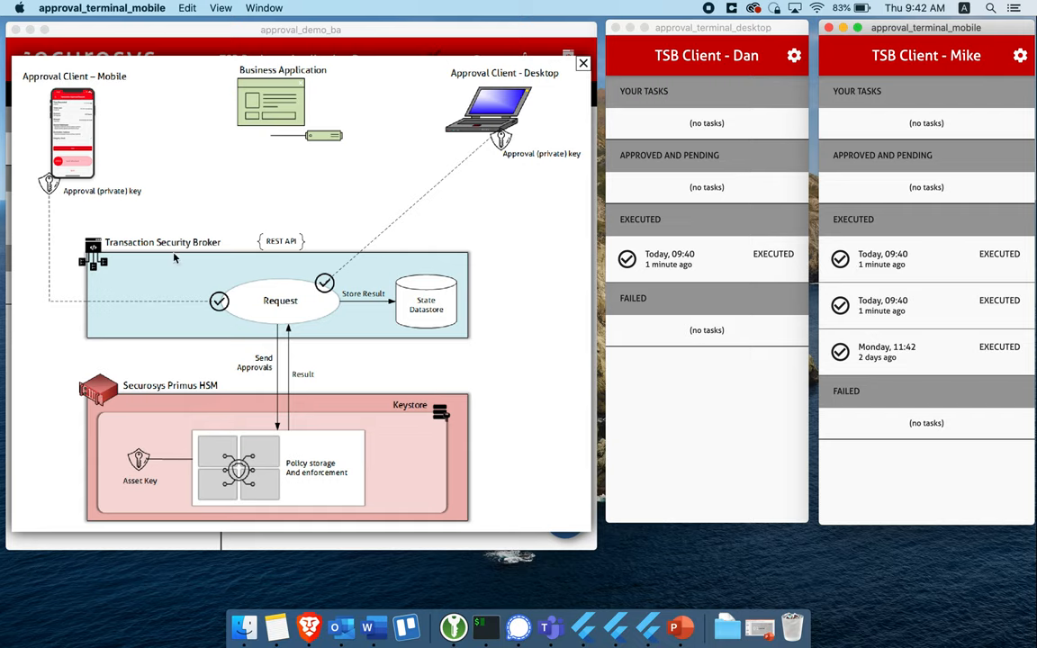
mouse_move(268, 401)
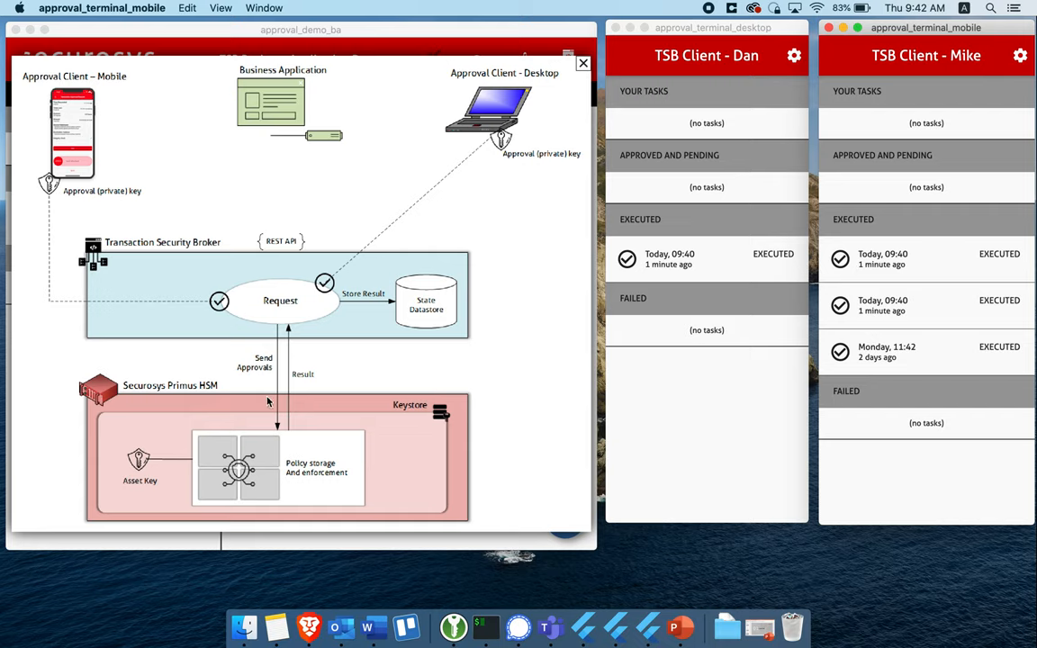
mouse_move(273, 376)
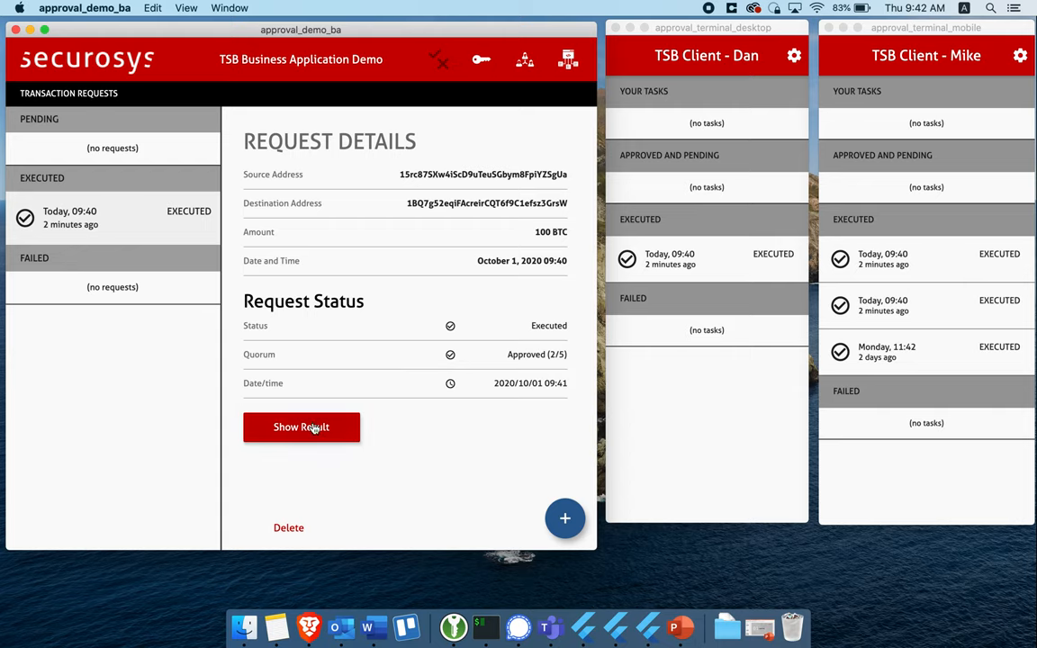
click(301, 427)
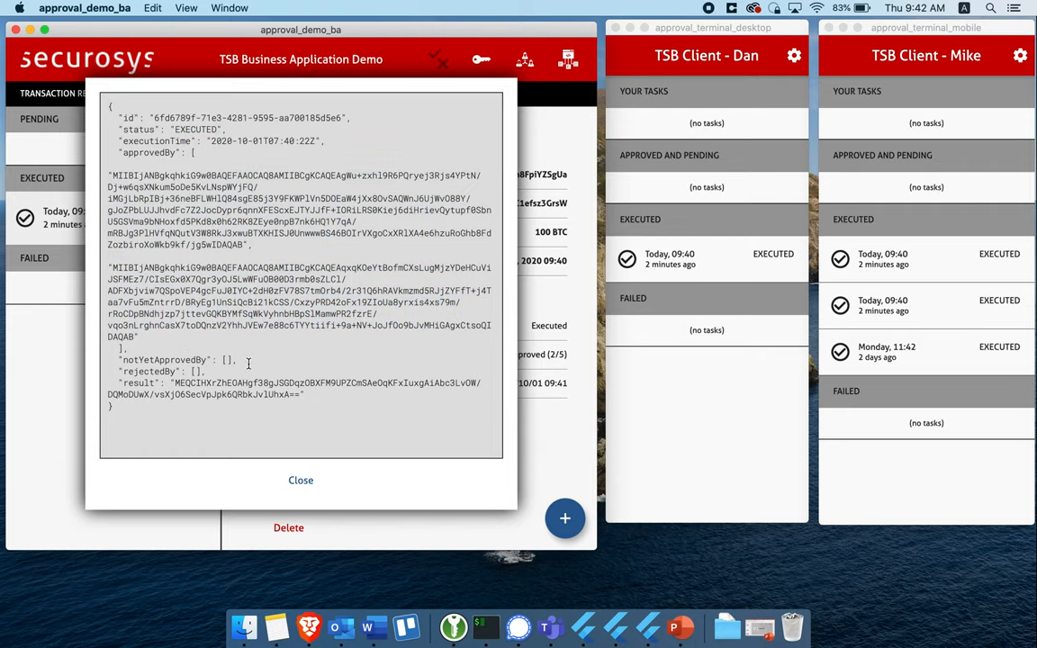
mouse_move(184, 362)
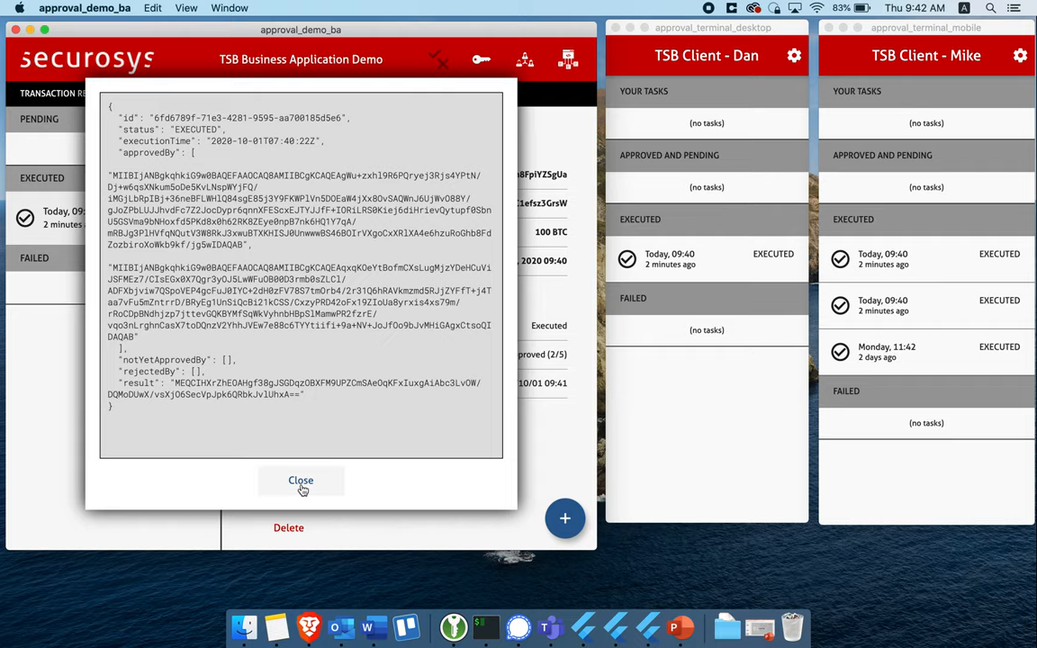
click(301, 479)
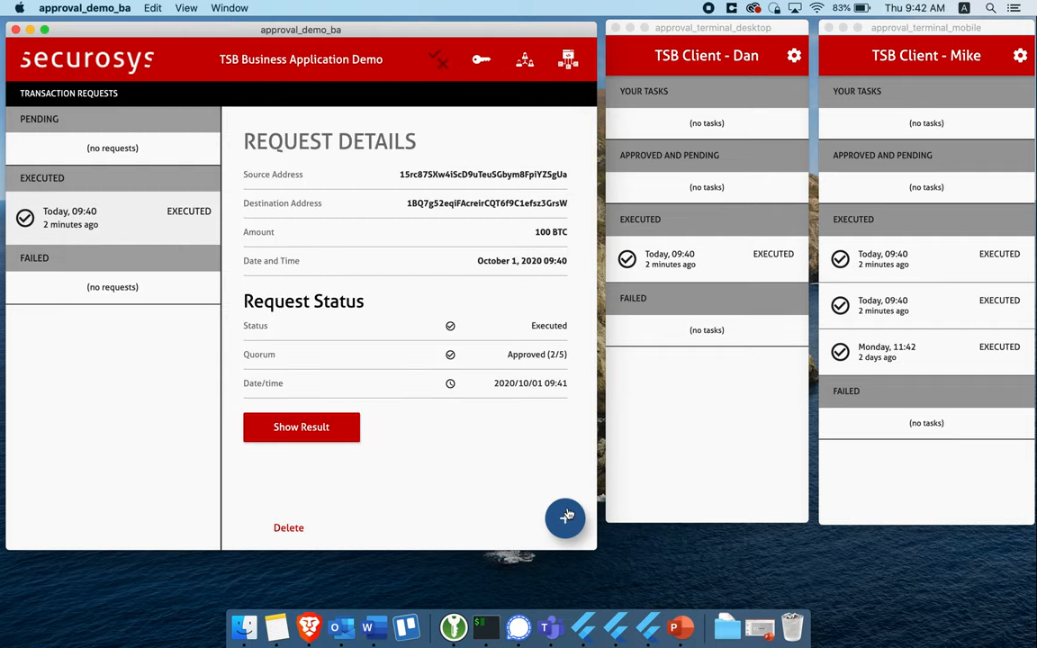
click(565, 519)
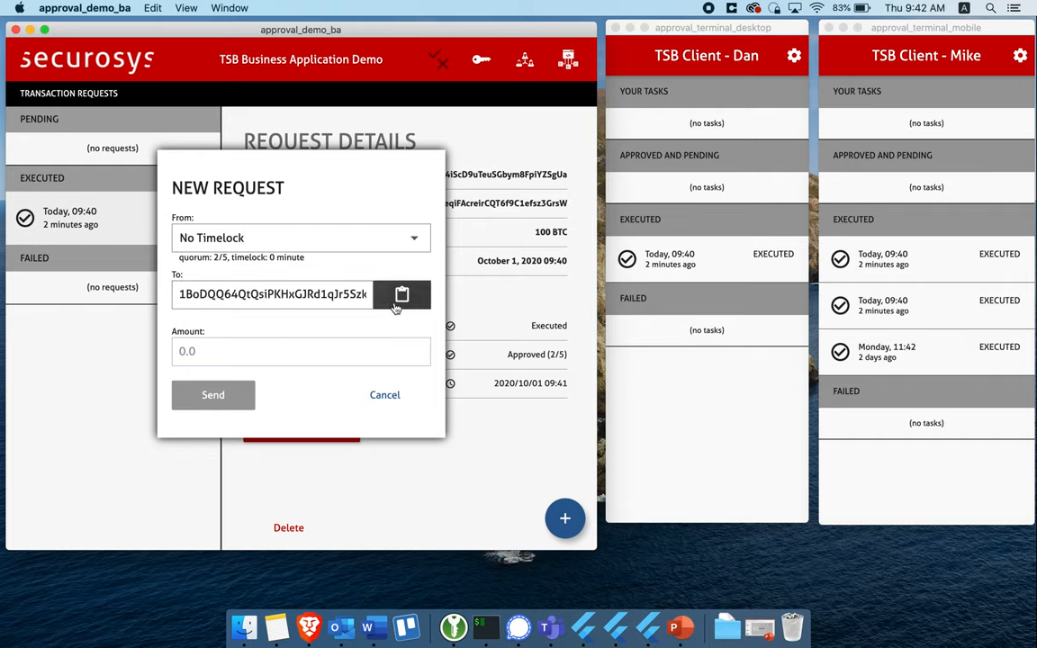
Send a 109 BTC no-timelock request and dismiss the sent notice.
text(109)
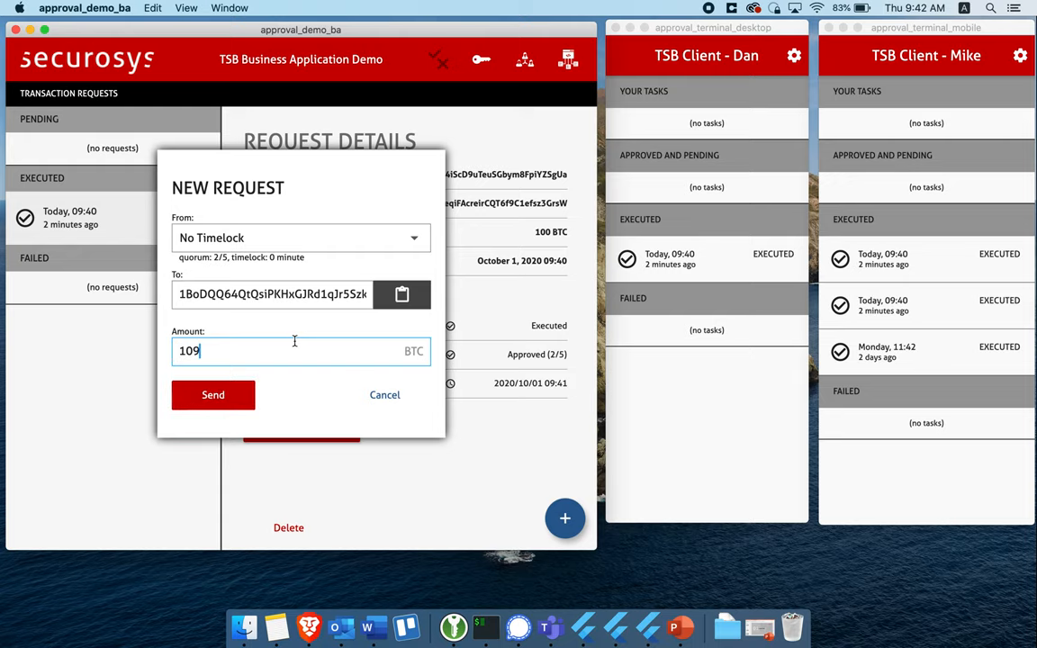
click(212, 394)
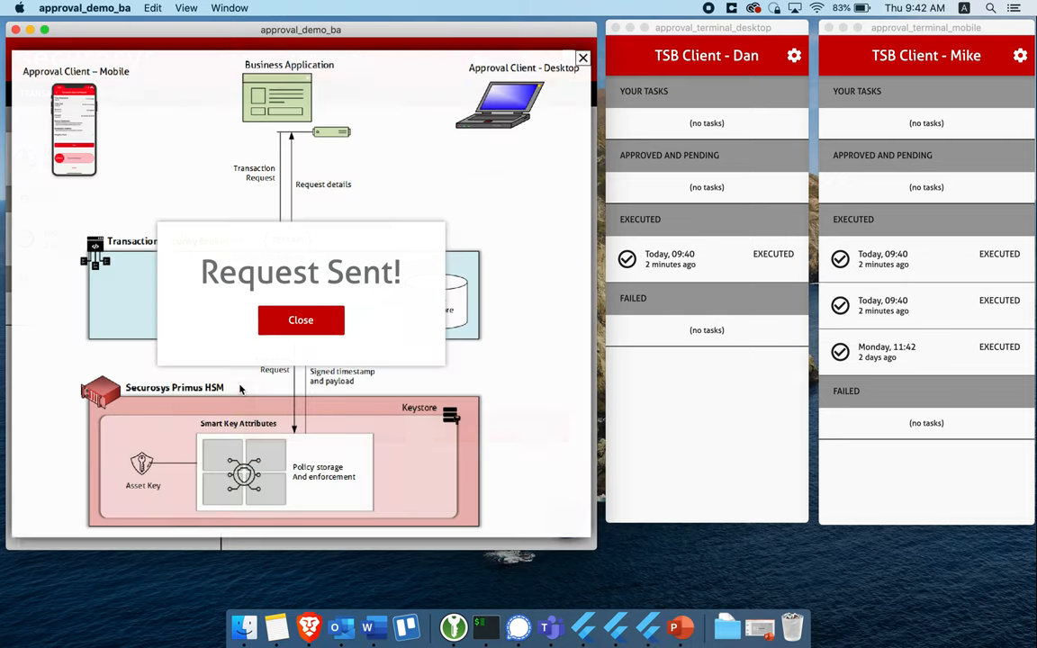
click(301, 320)
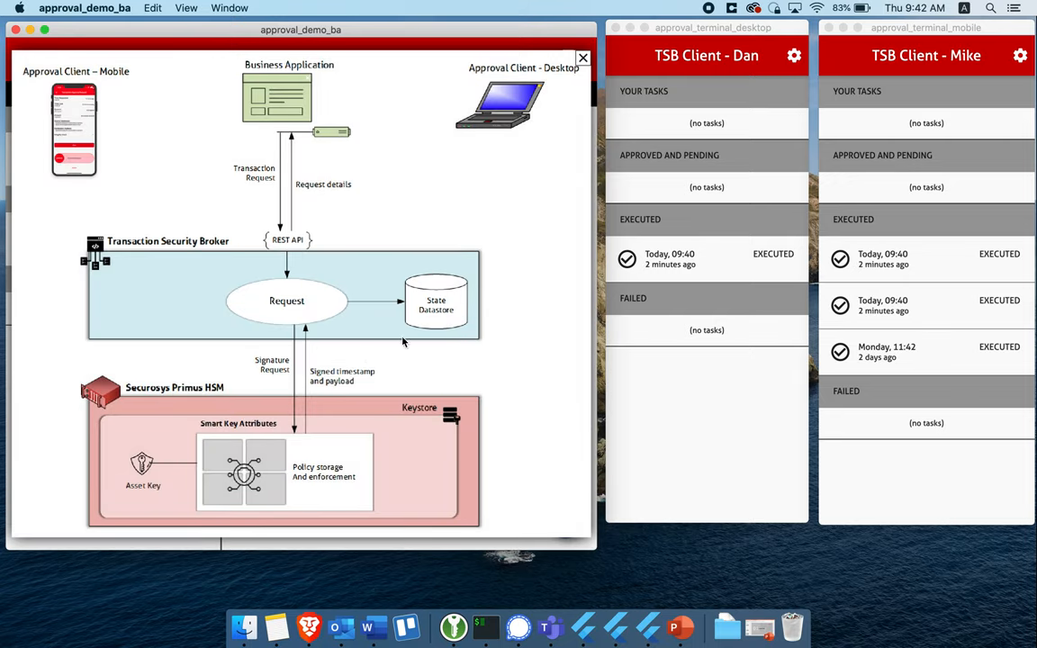
mouse_move(328, 191)
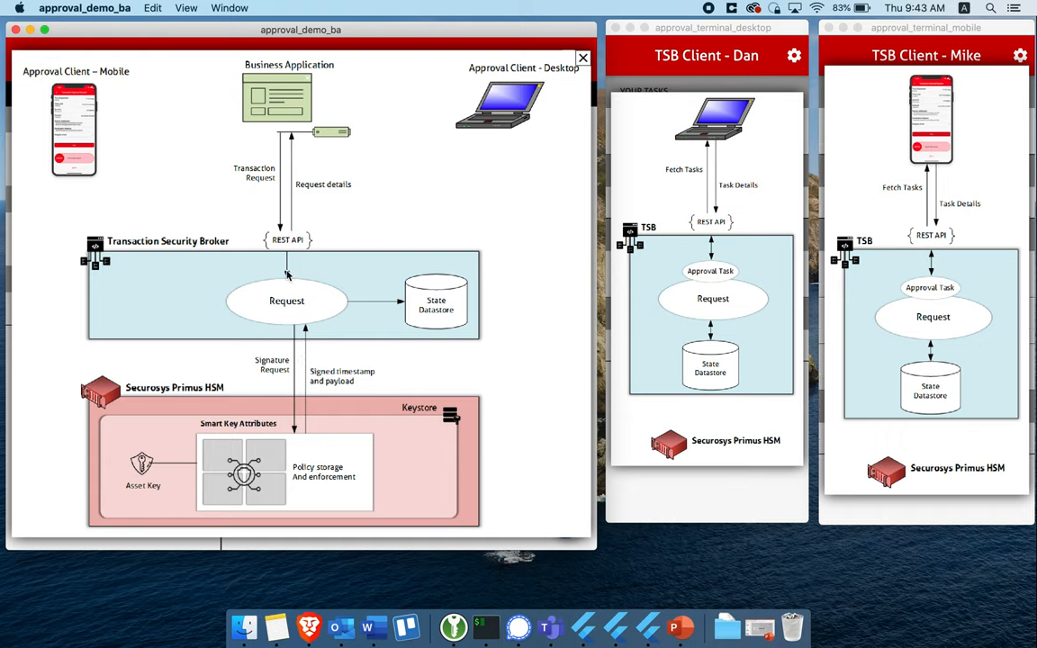
mouse_move(328, 483)
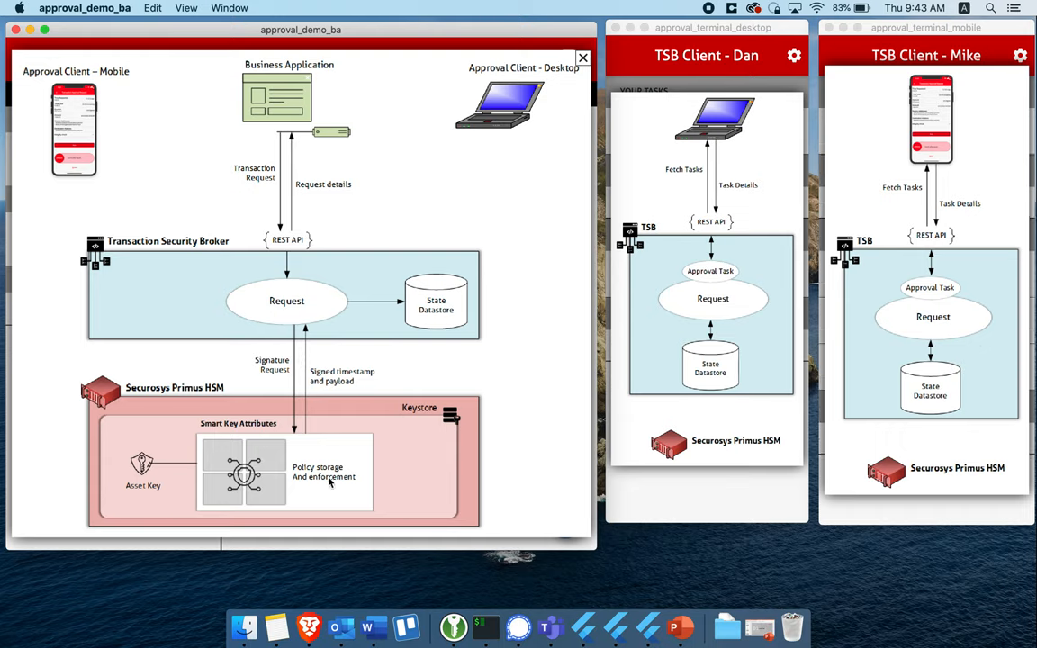
mouse_move(288, 360)
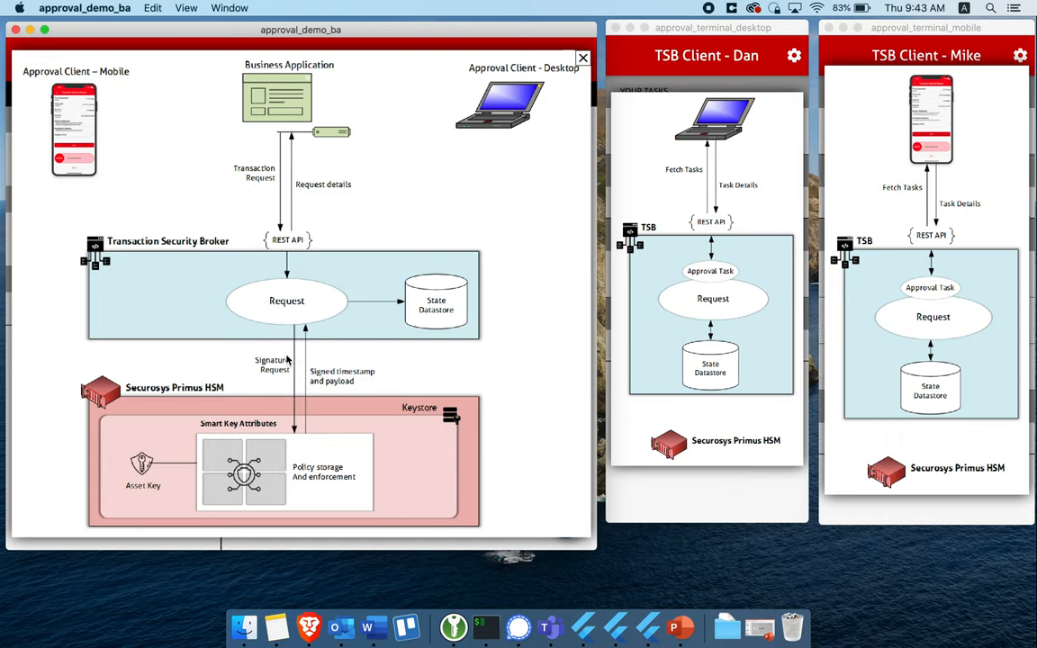
mouse_move(259, 391)
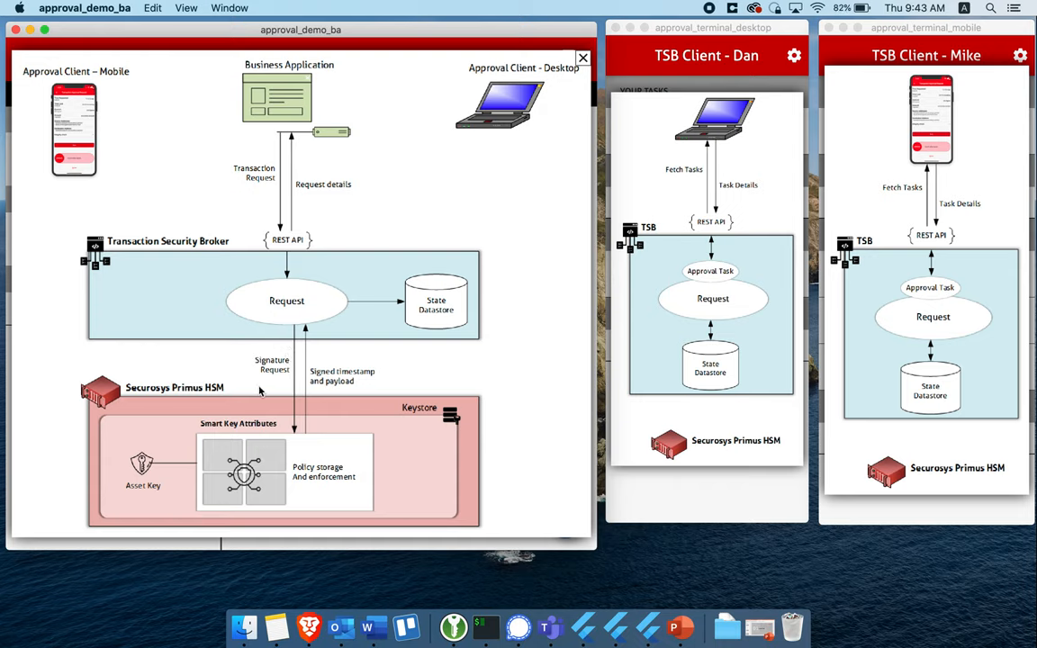
mouse_move(351, 315)
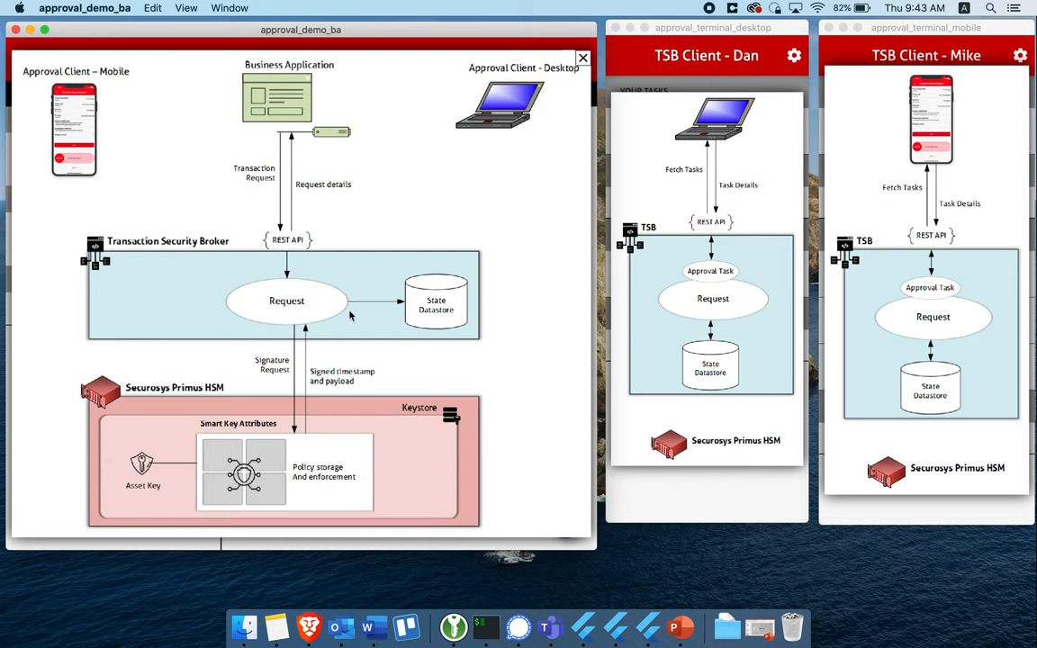
mouse_move(288, 376)
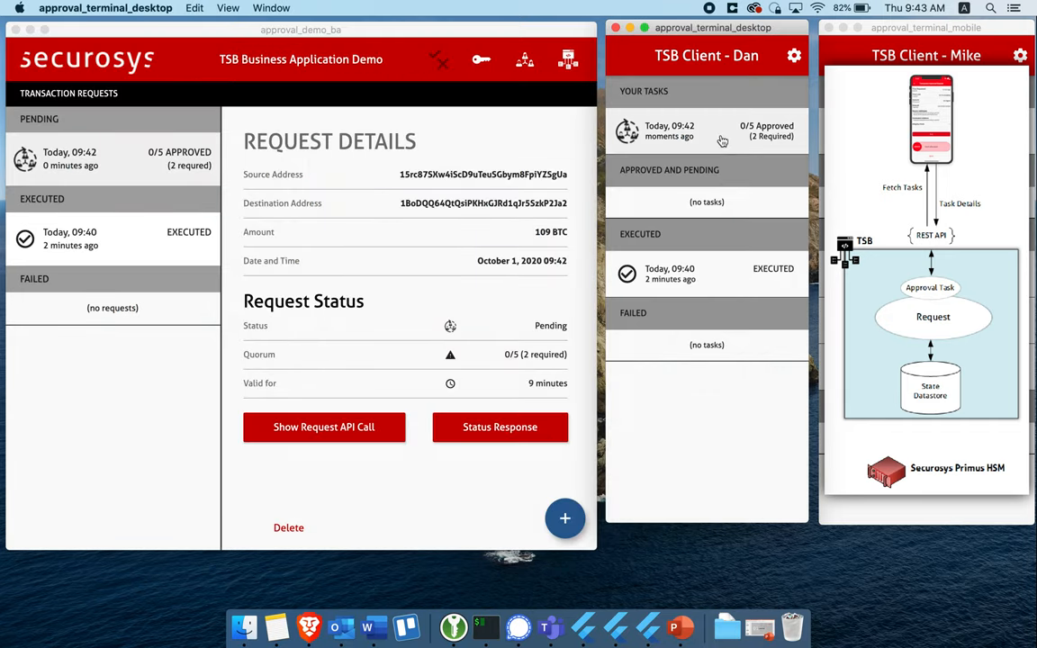
View the pending 109 BTC request's status response JSON, highlighting the approvedBy entry.
click(706, 130)
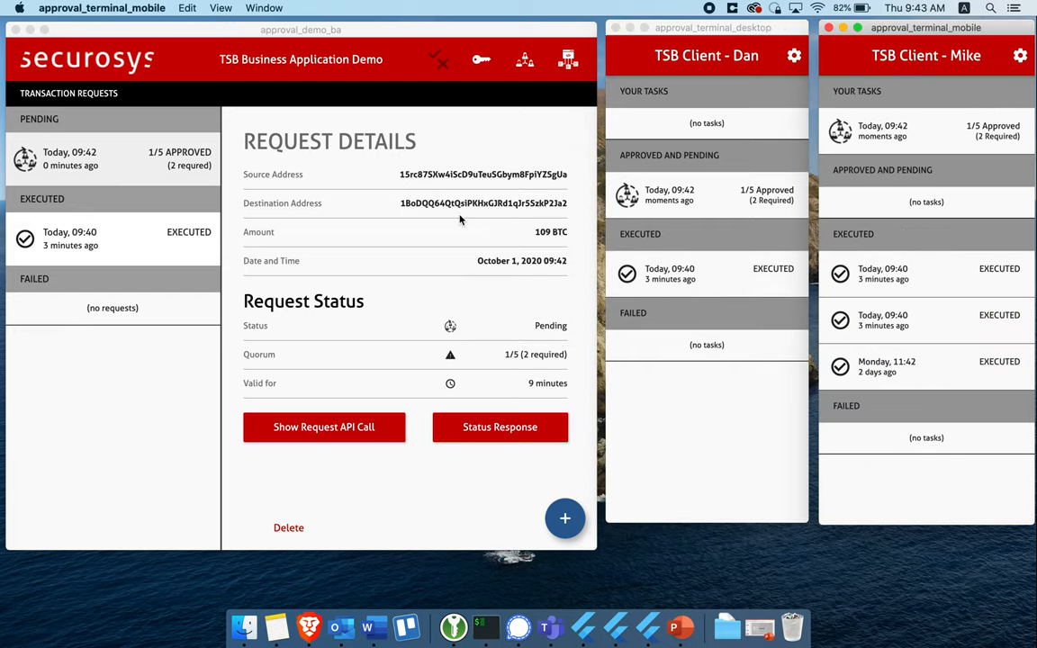
mouse_move(518, 396)
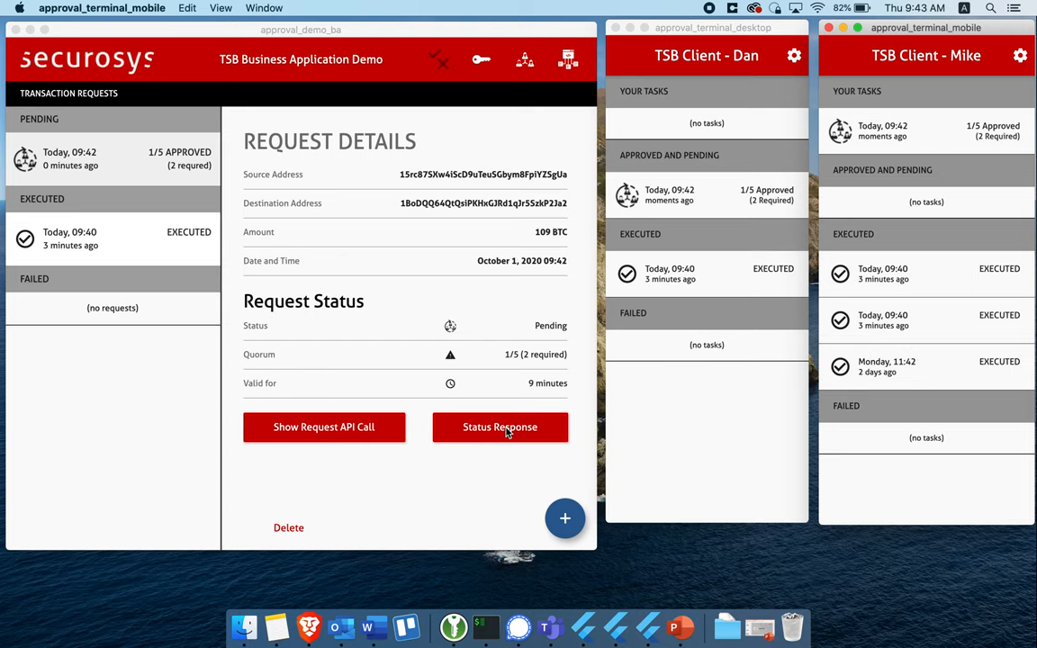
click(501, 426)
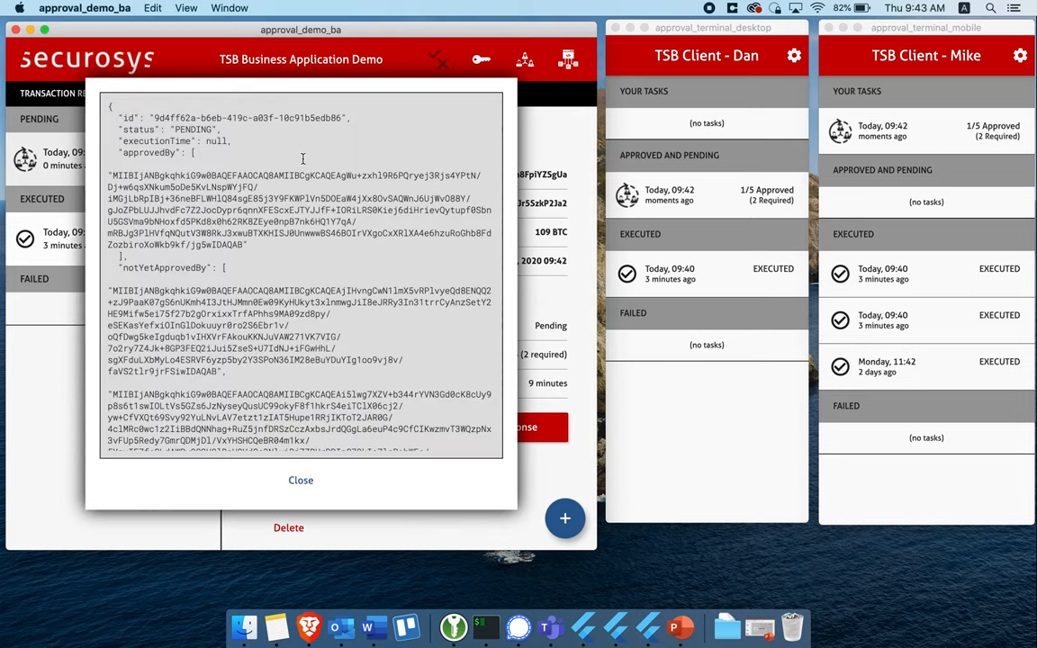
double_click(192, 130)
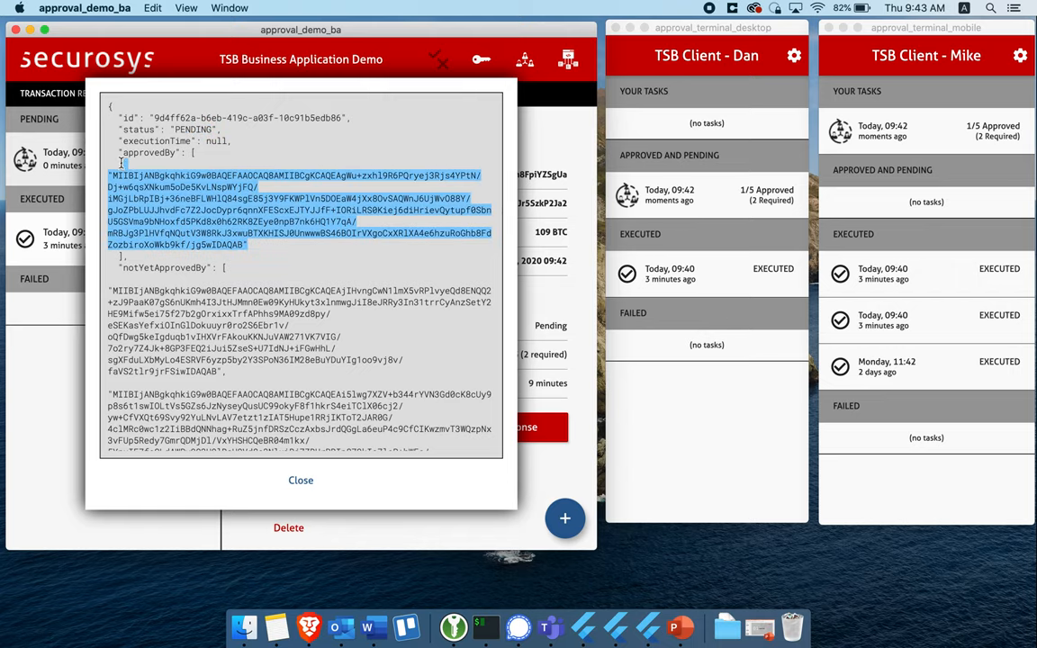
scroll(down, 3)
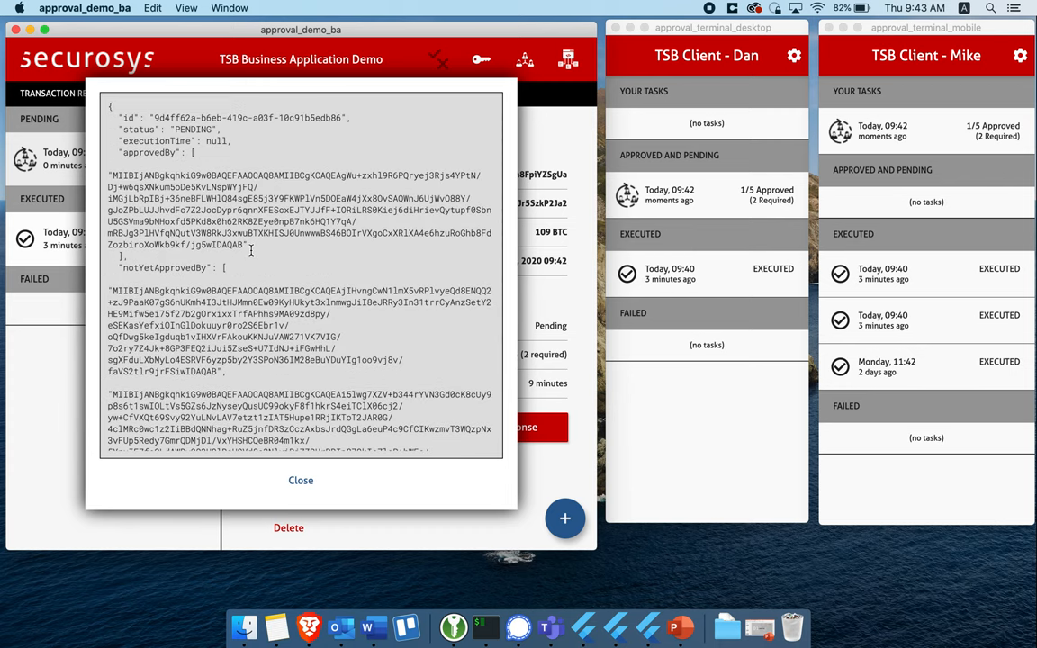
scroll(down, 3)
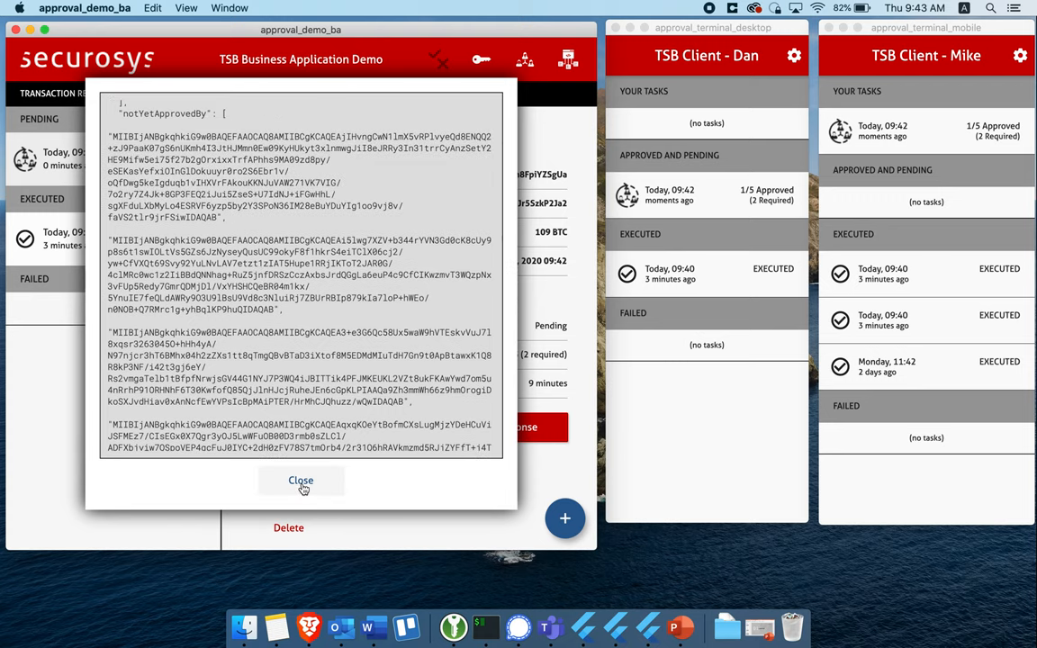
click(301, 481)
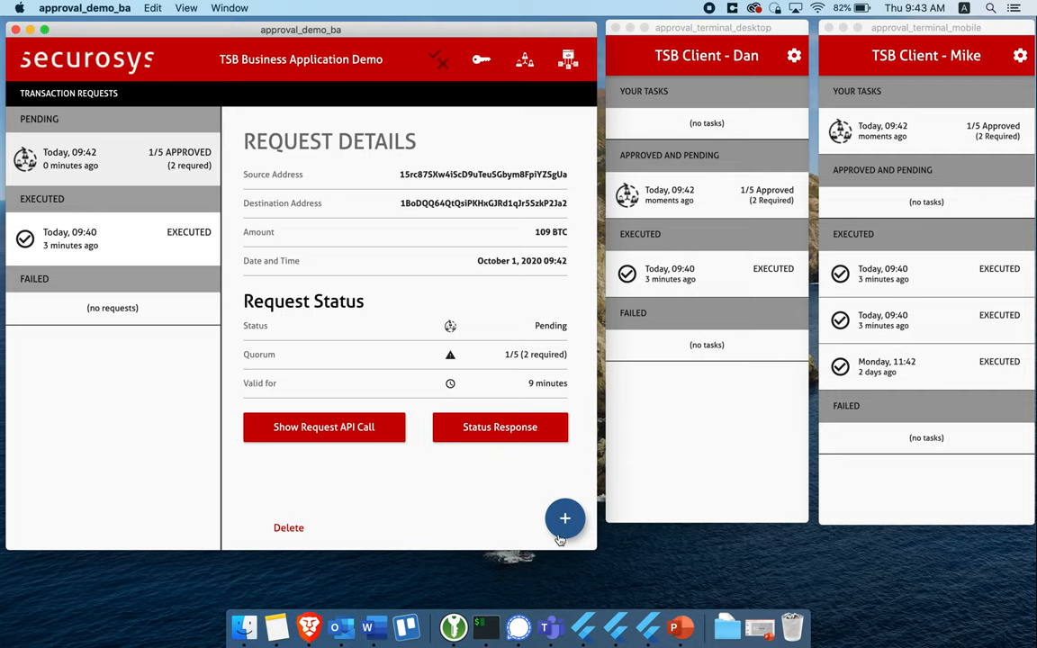
Send a 100 BTC request from the 1 Minute timelock source address.
click(566, 519)
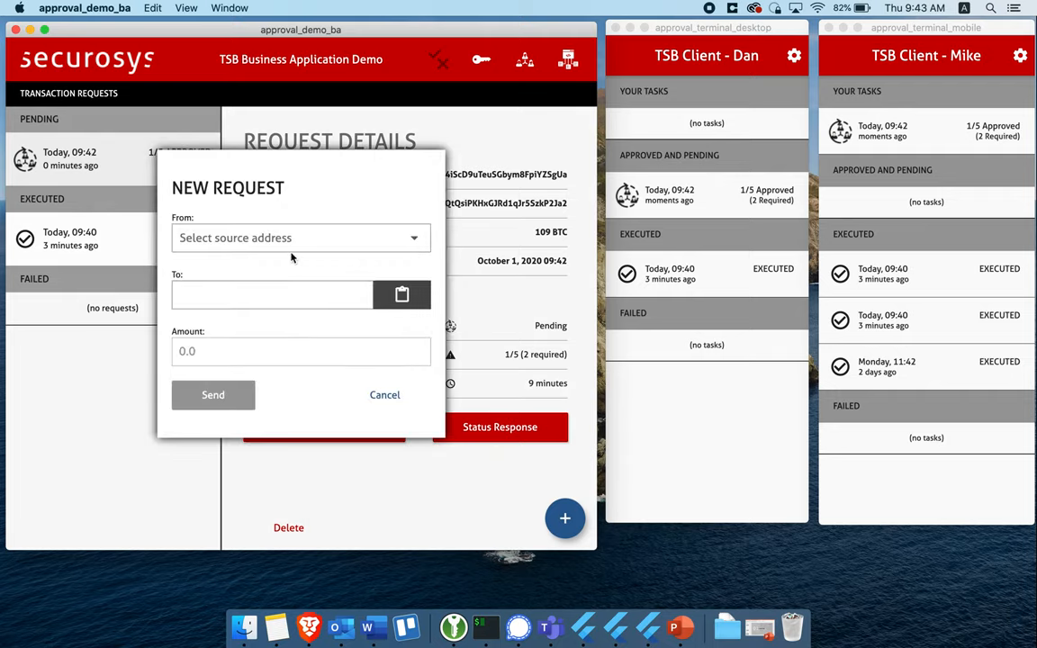
click(301, 238)
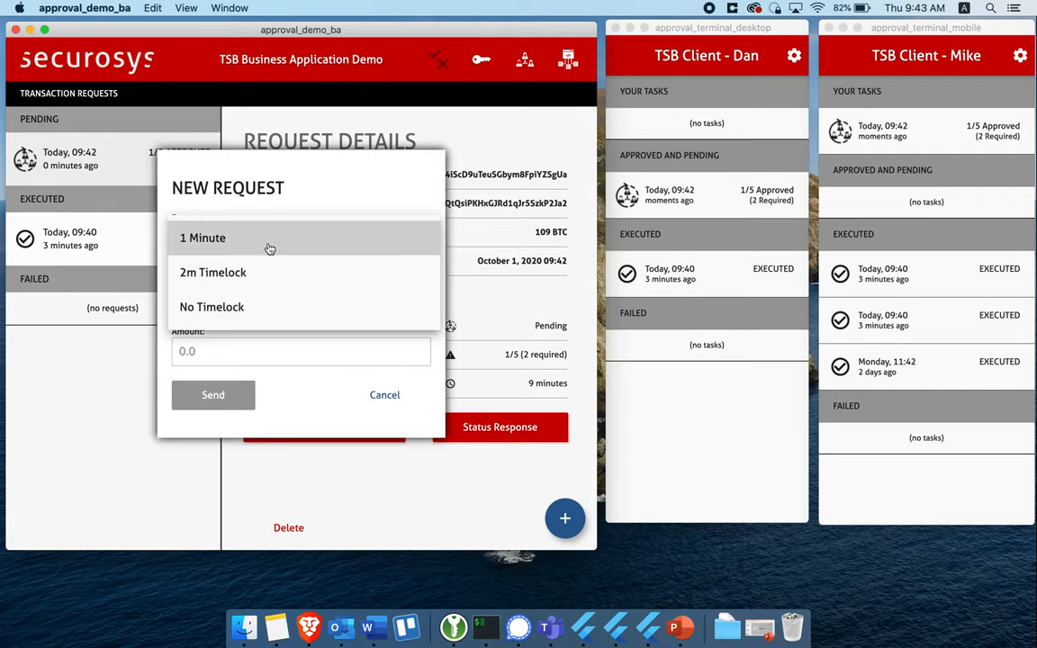
click(201, 238)
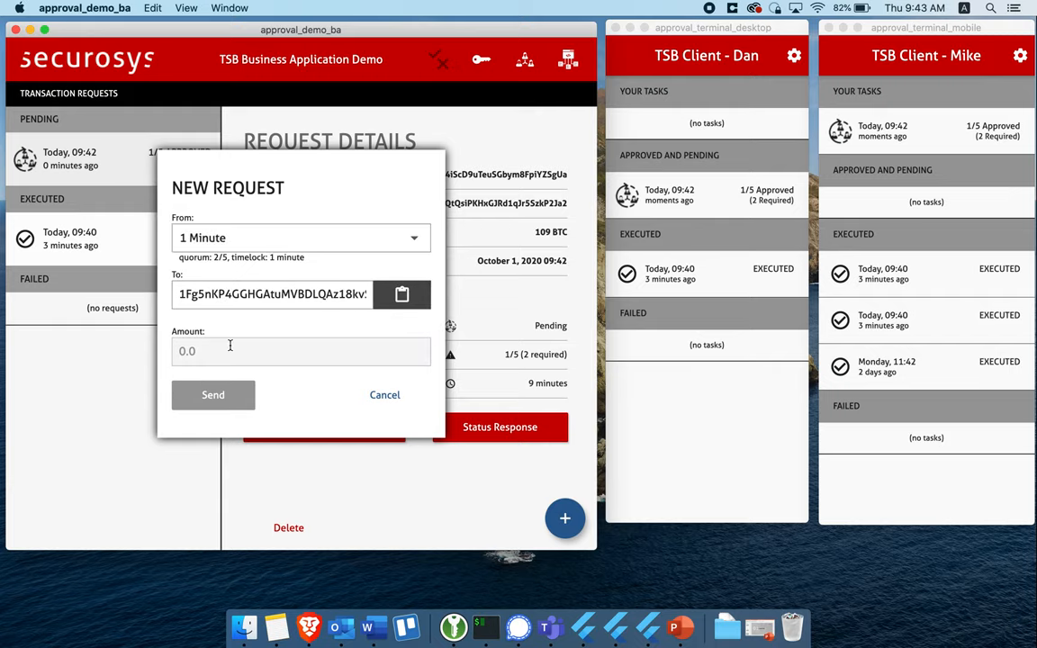
text(100)
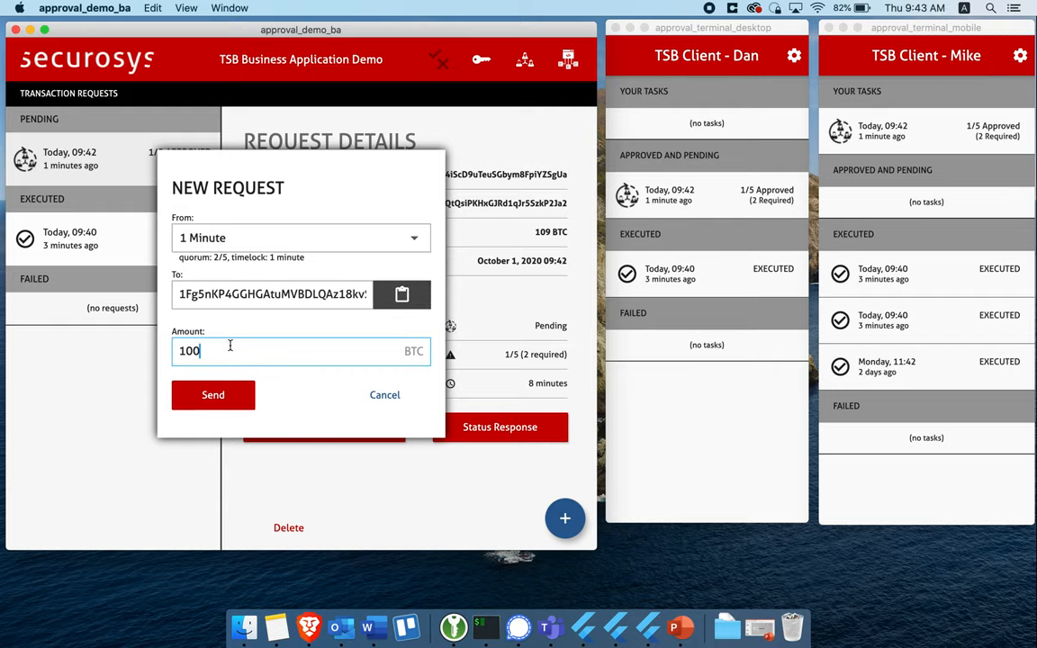
click(213, 394)
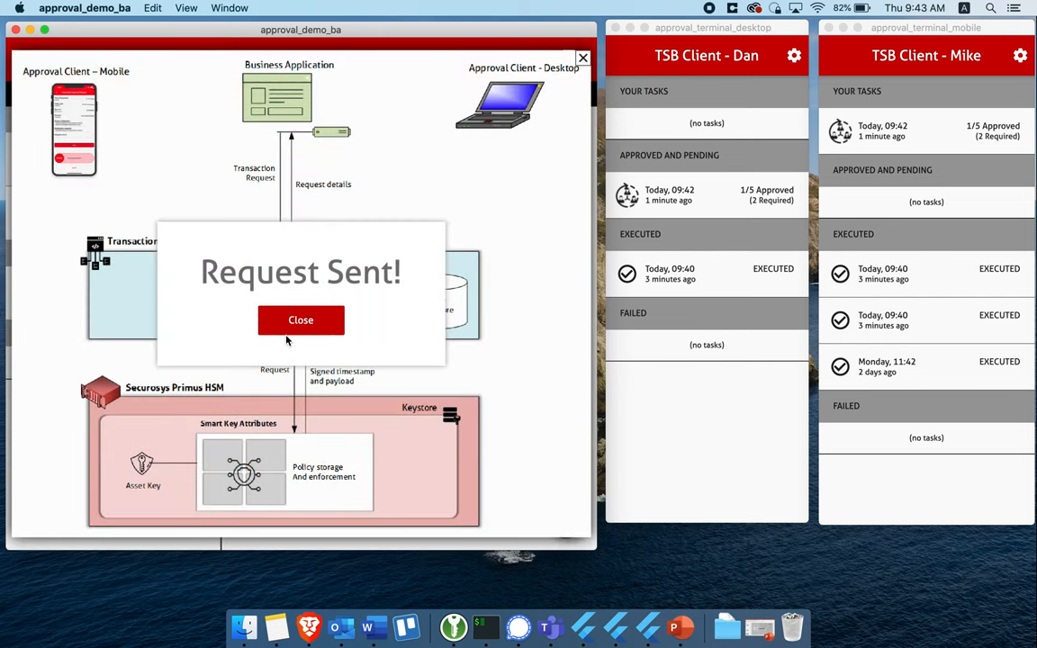
click(301, 320)
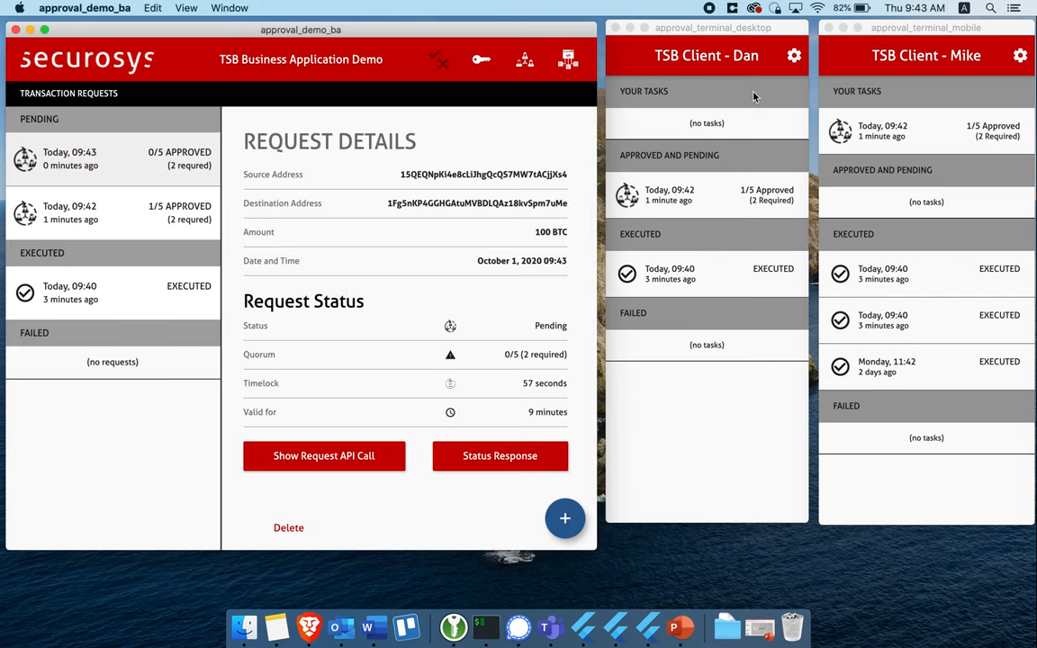
mouse_move(723, 39)
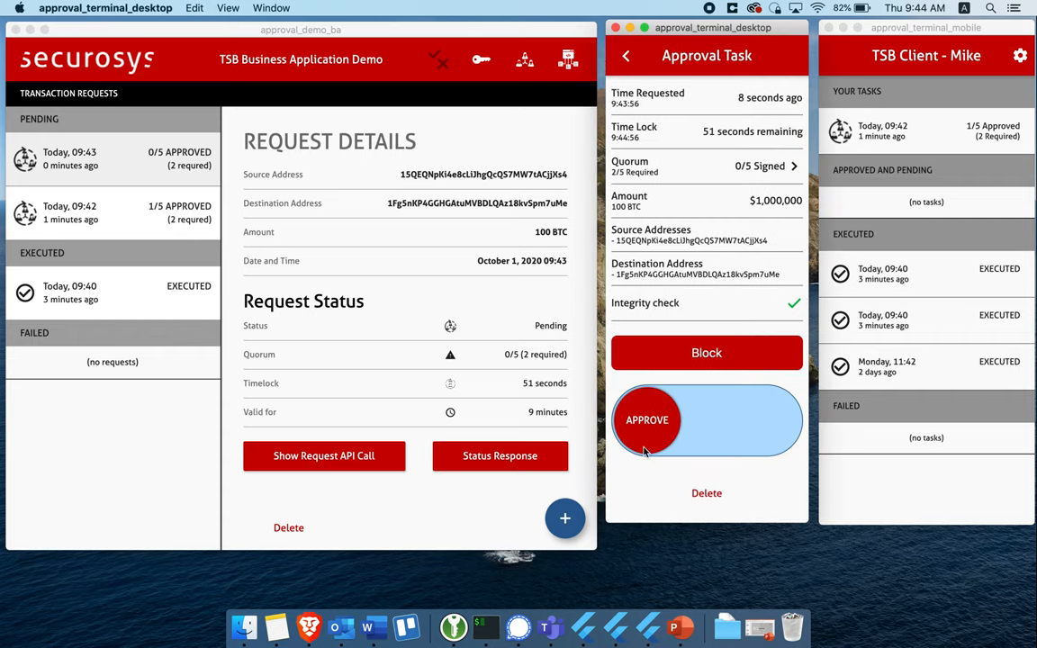
mouse_move(681, 414)
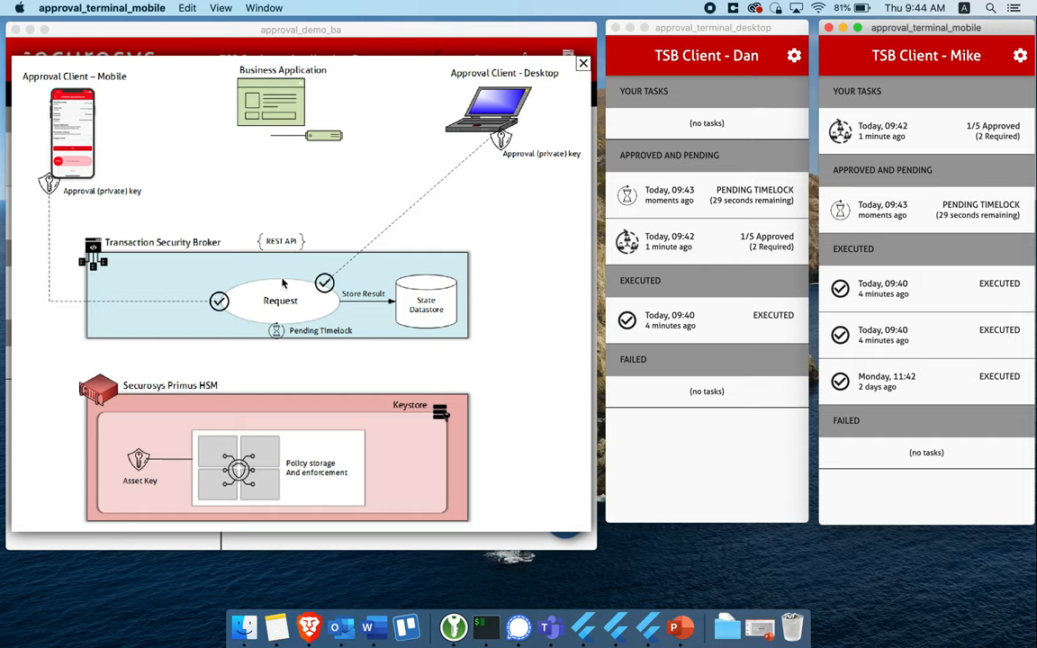
mouse_move(290, 288)
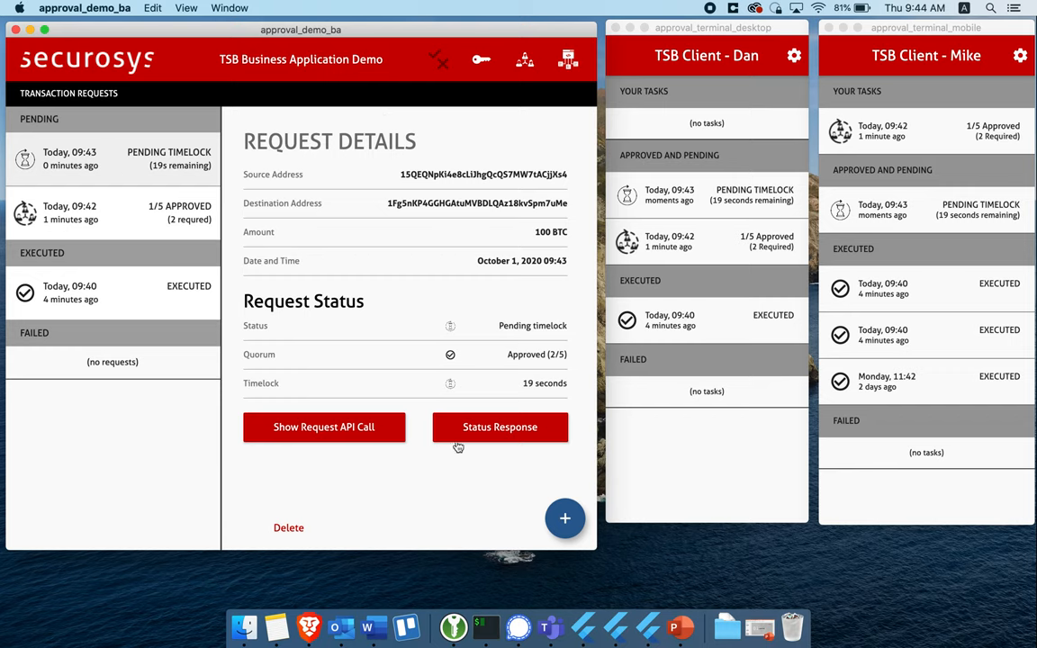
View the time-locked 100 BTC request's APPROVED status response, then let it execute.
click(501, 427)
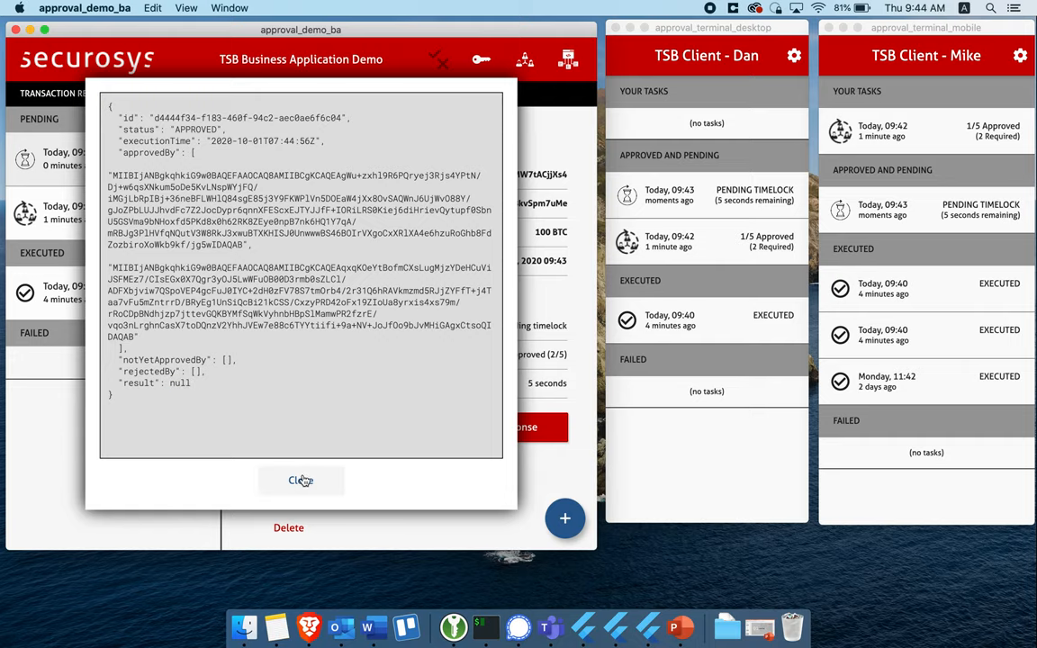
click(300, 479)
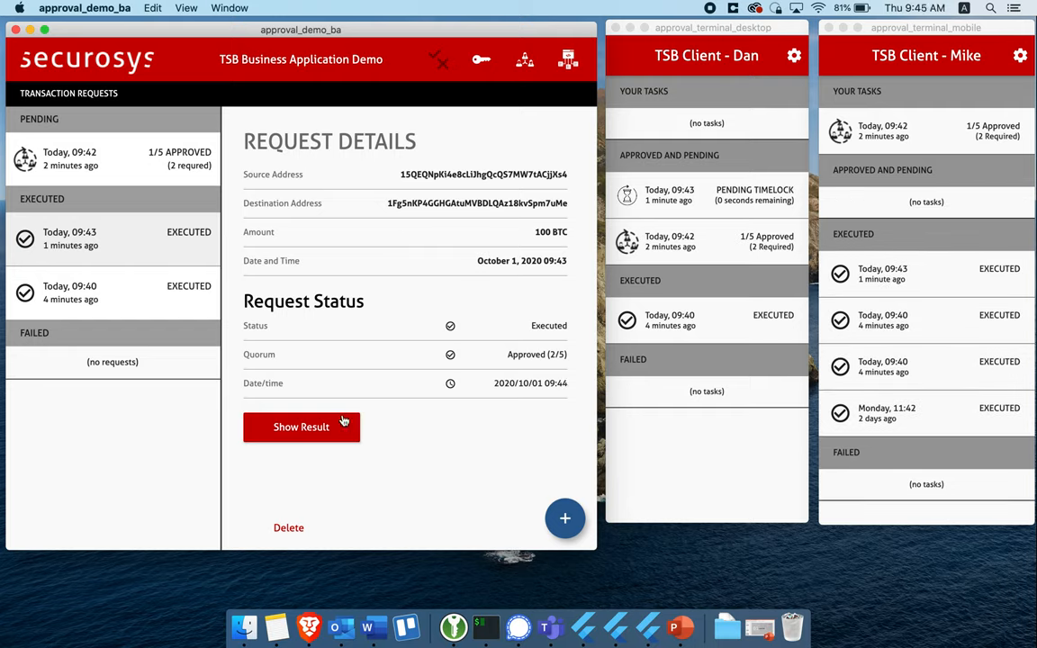
click(300, 427)
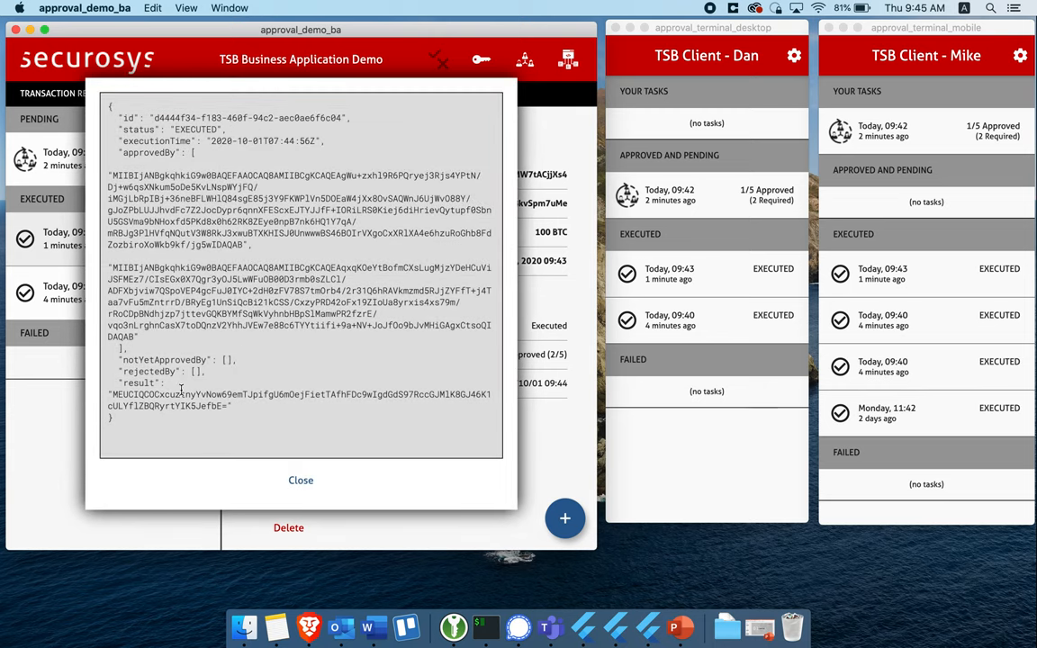
click(301, 479)
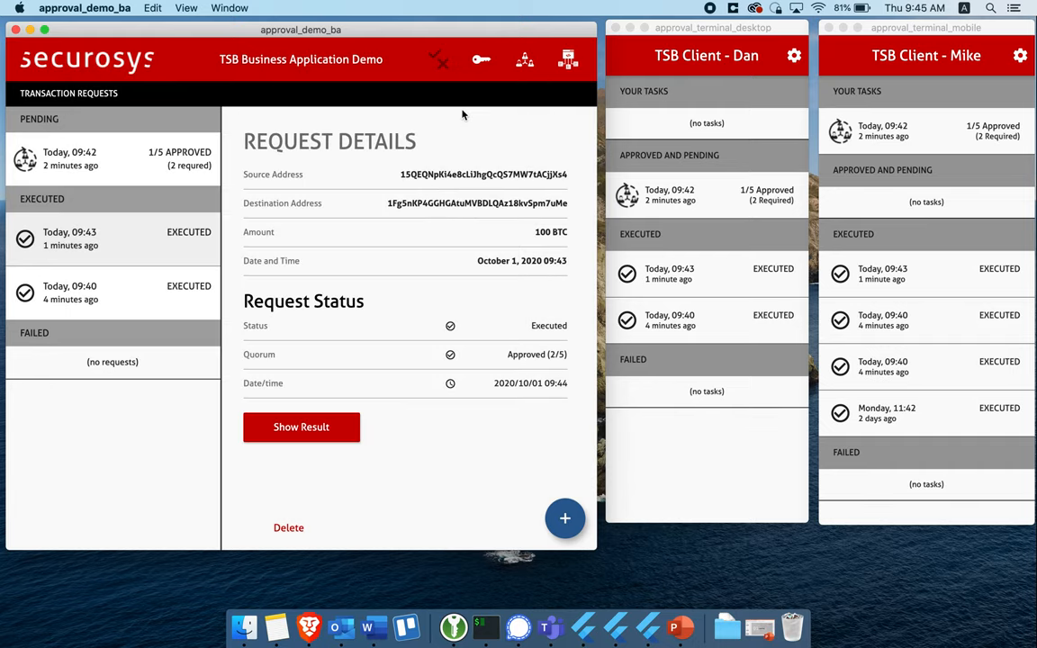
mouse_move(627, 43)
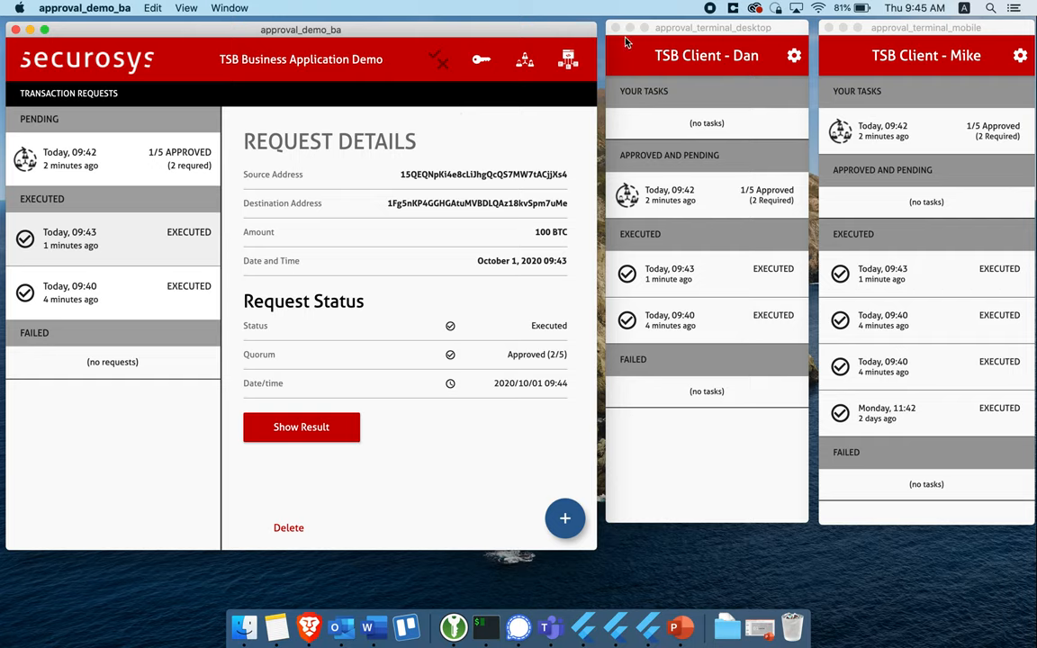
mouse_move(137, 36)
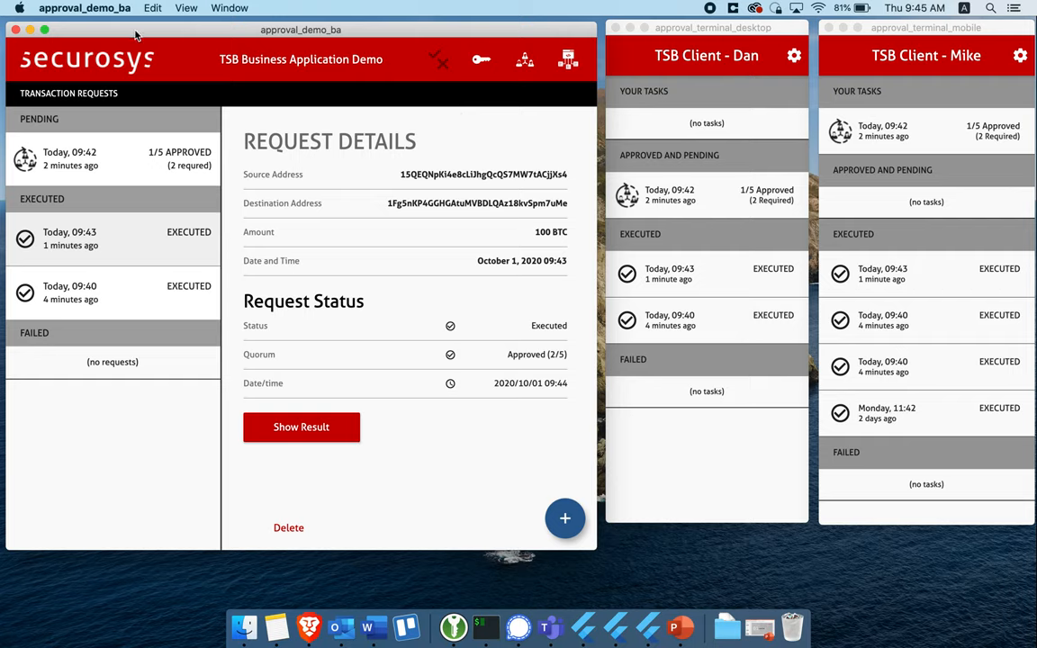
mouse_move(763, 56)
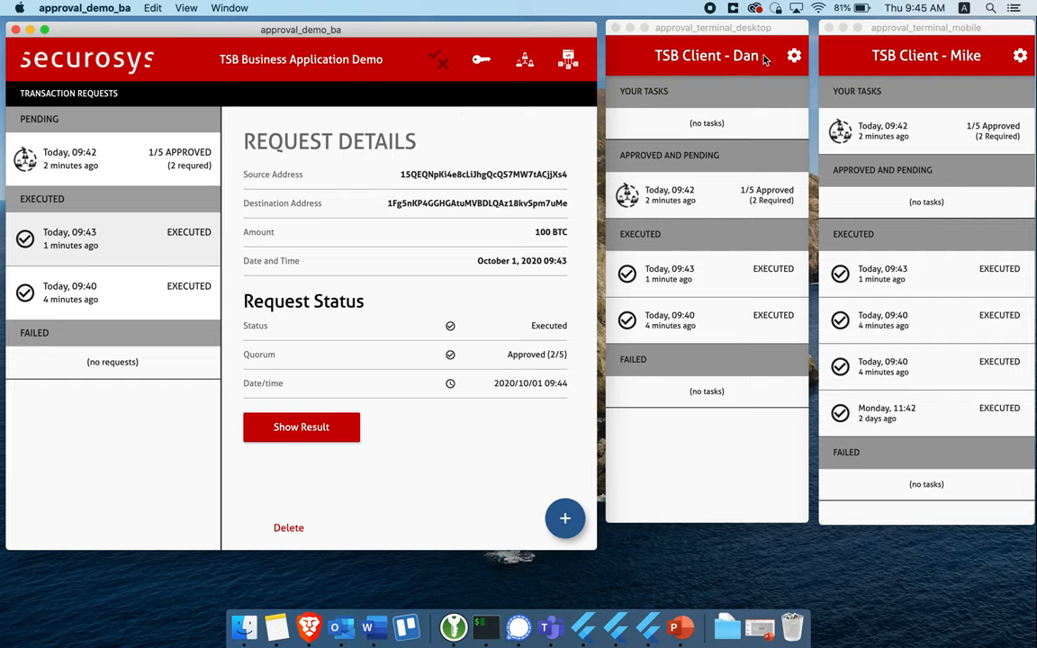